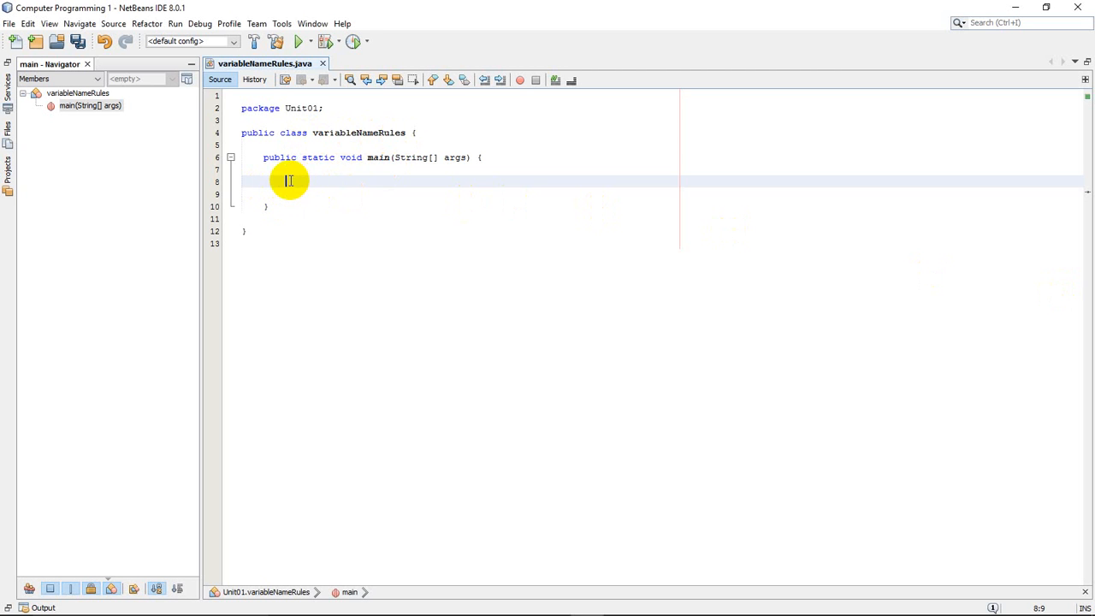
{"action": "mouse_move", "coordinate": [356, 311]}
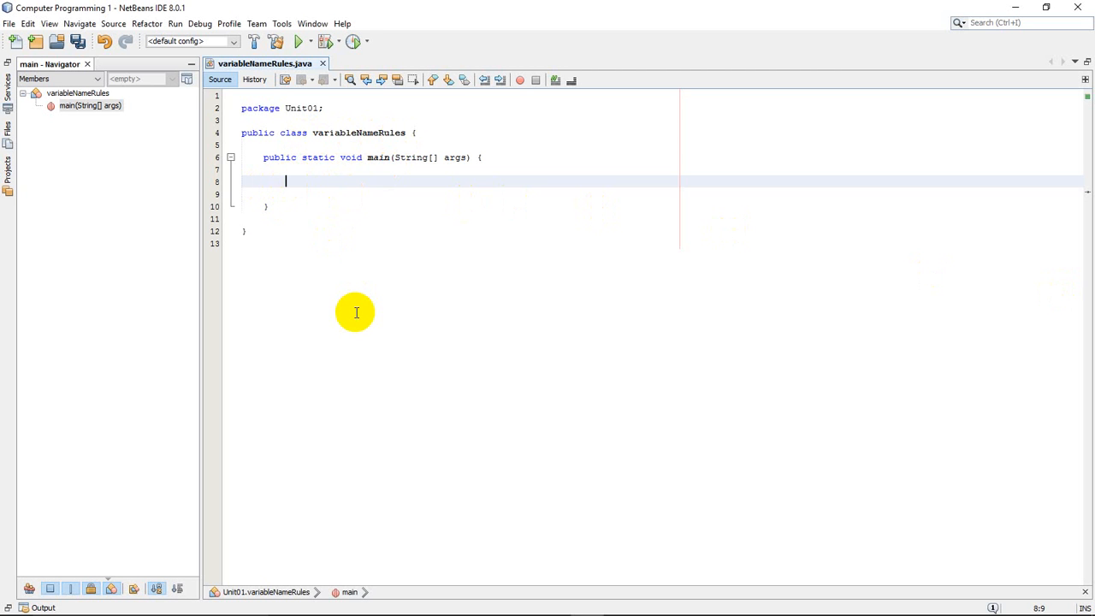
- Declare String x = "Dog" in main, print x with System.out.println, and run the project
{"action": "type", "text": "Str"}
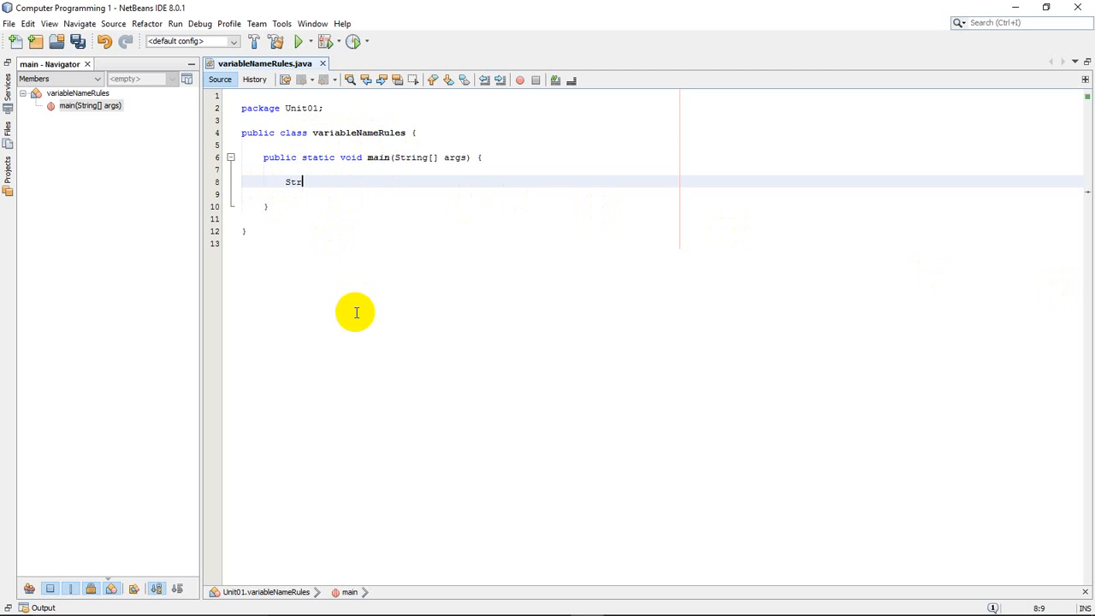
{"action": "type", "text": "ing"}
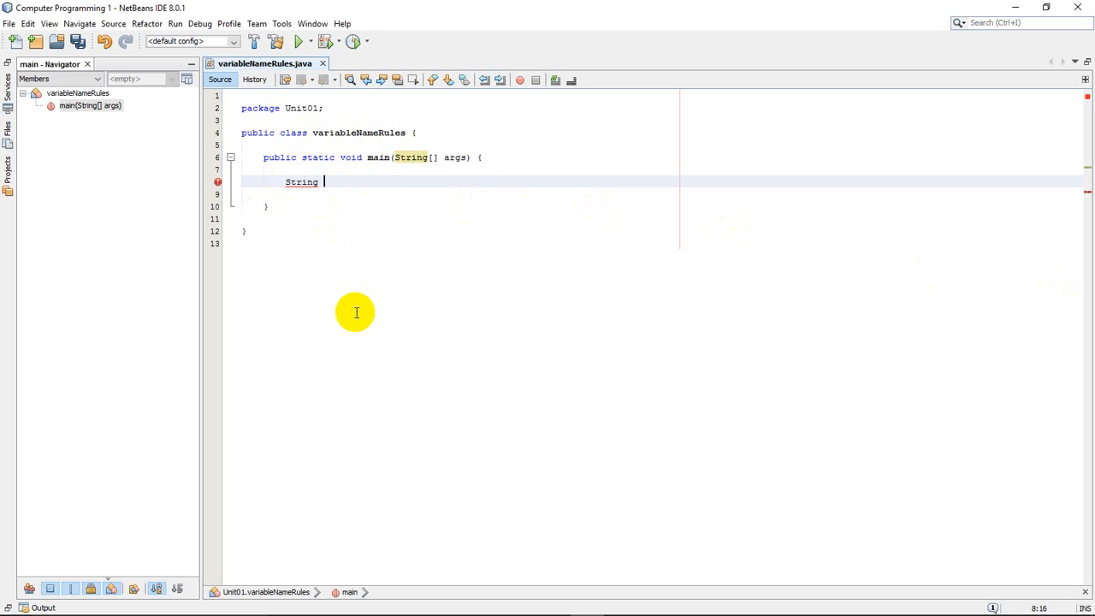
{"action": "type", "text": "x ="}
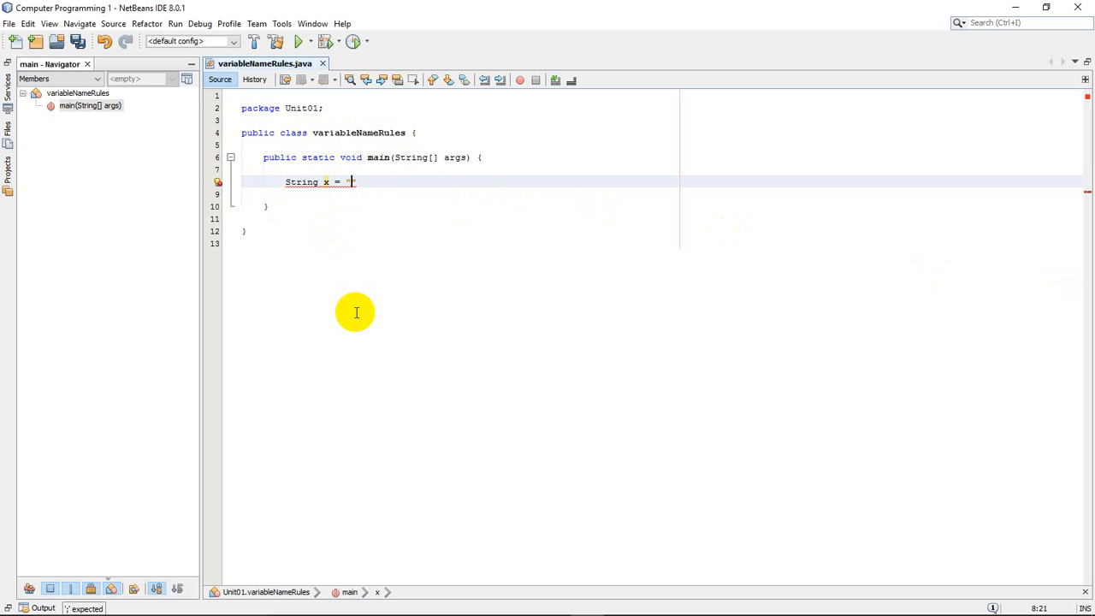
{"action": "type", "text": "\"\""}
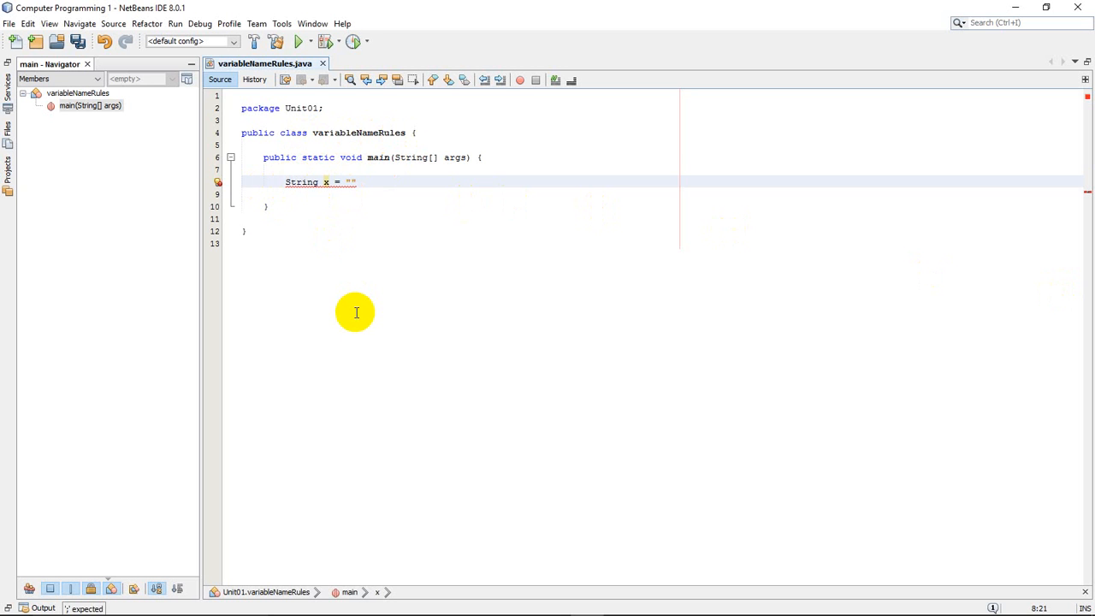
{"action": "type", "text": "Dog"}
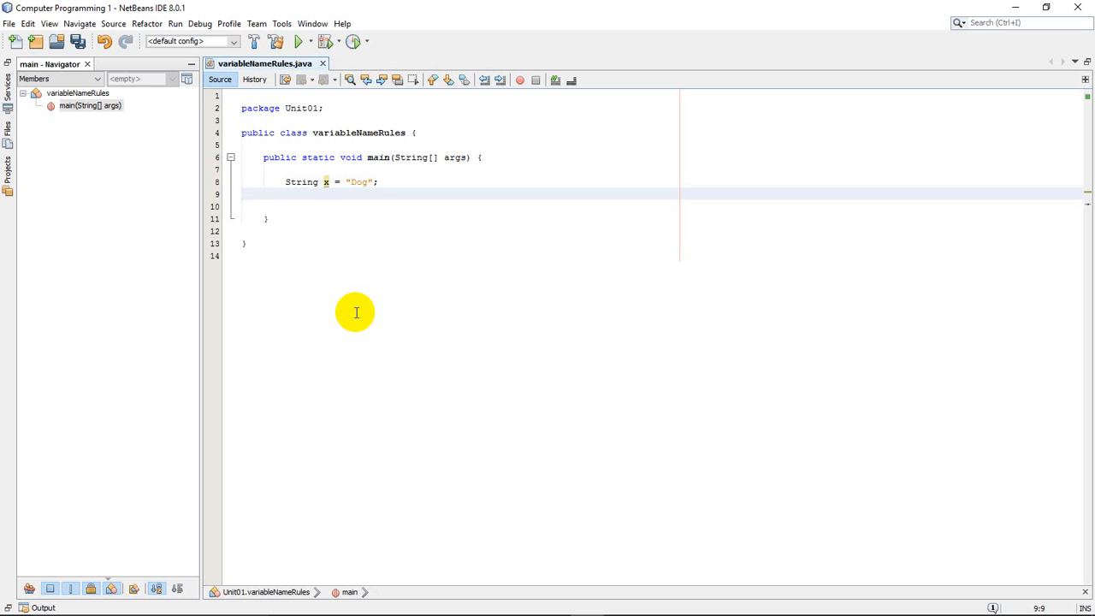
{"action": "type", "text": "System.out.println(x);"}
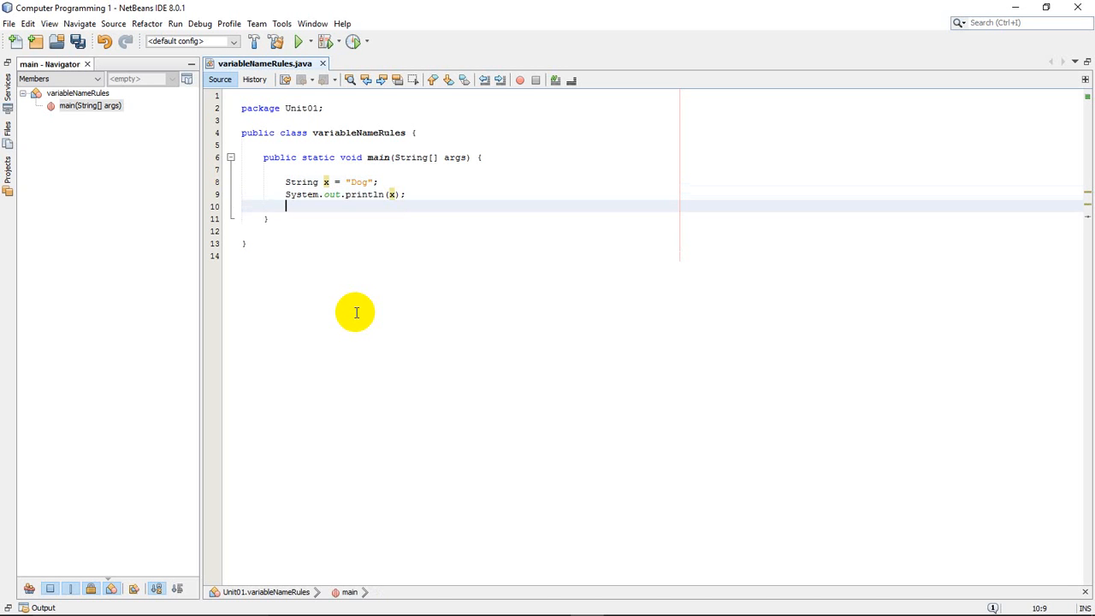
{"action": "left_click", "coordinate": [390, 195]}
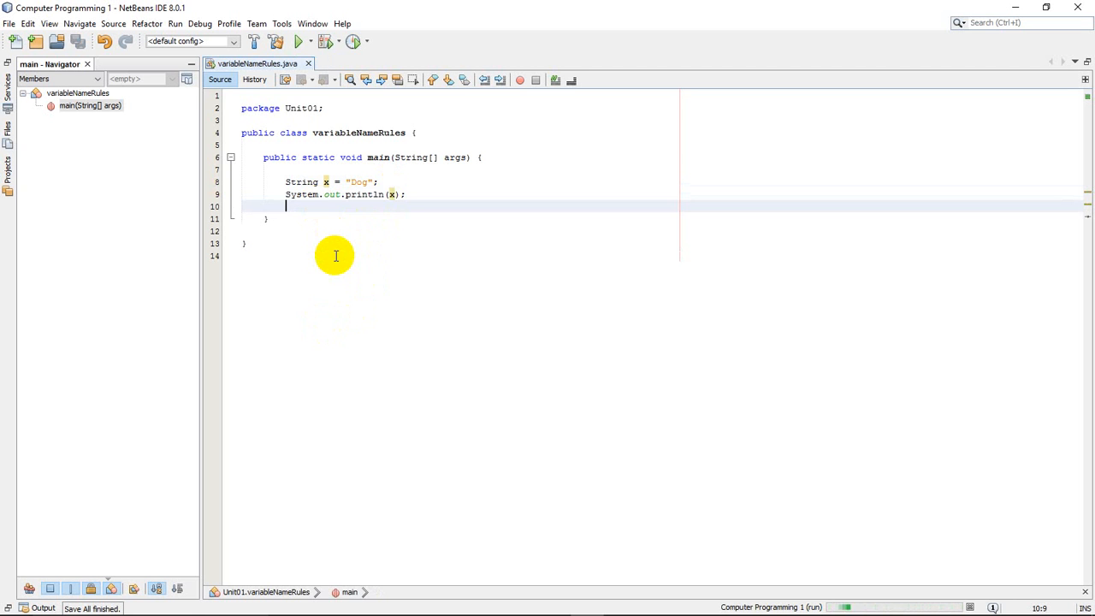
- Run the project so the output shows Dog and a successful build
{"action": "left_click", "coordinate": [299, 41]}
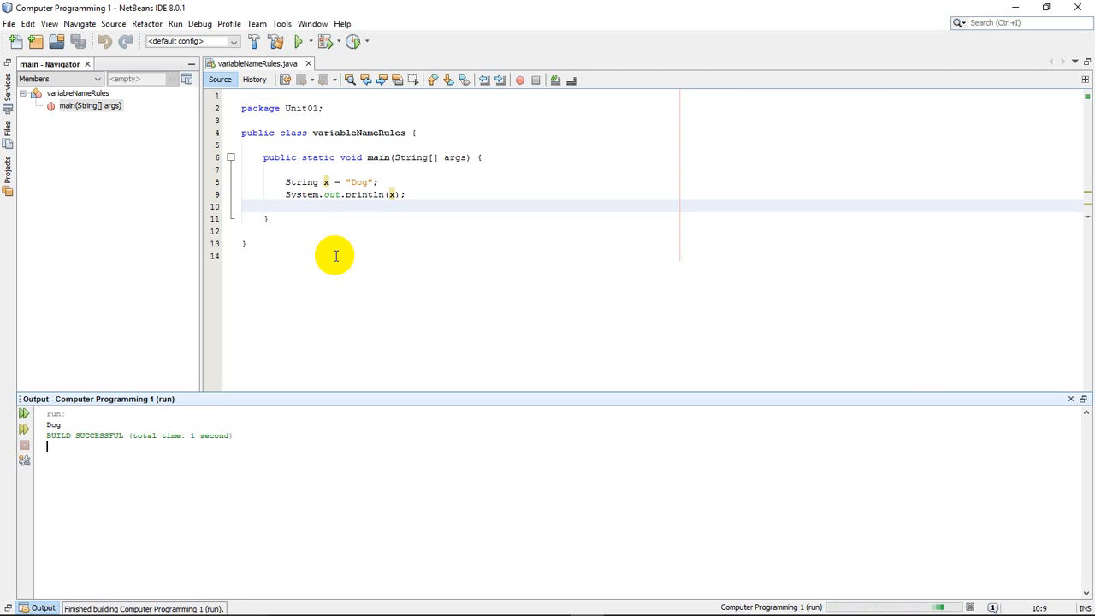
{"action": "mouse_move", "coordinate": [325, 182]}
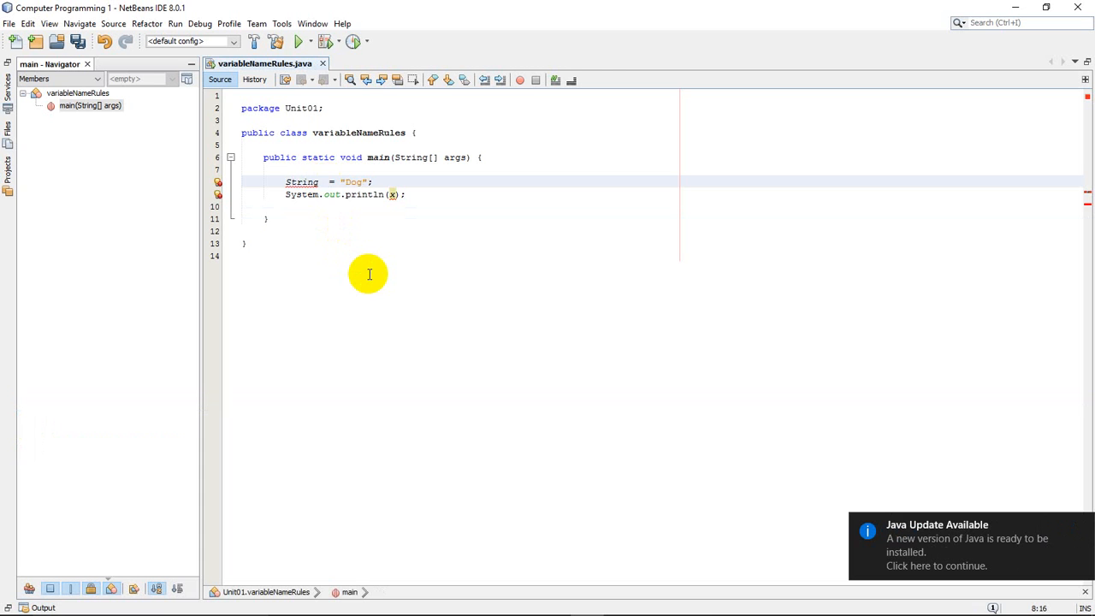
- Rename x to "my dog" and comment on line 8 that names CAN'T have spaces
{"action": "type", "text": "my dog"}
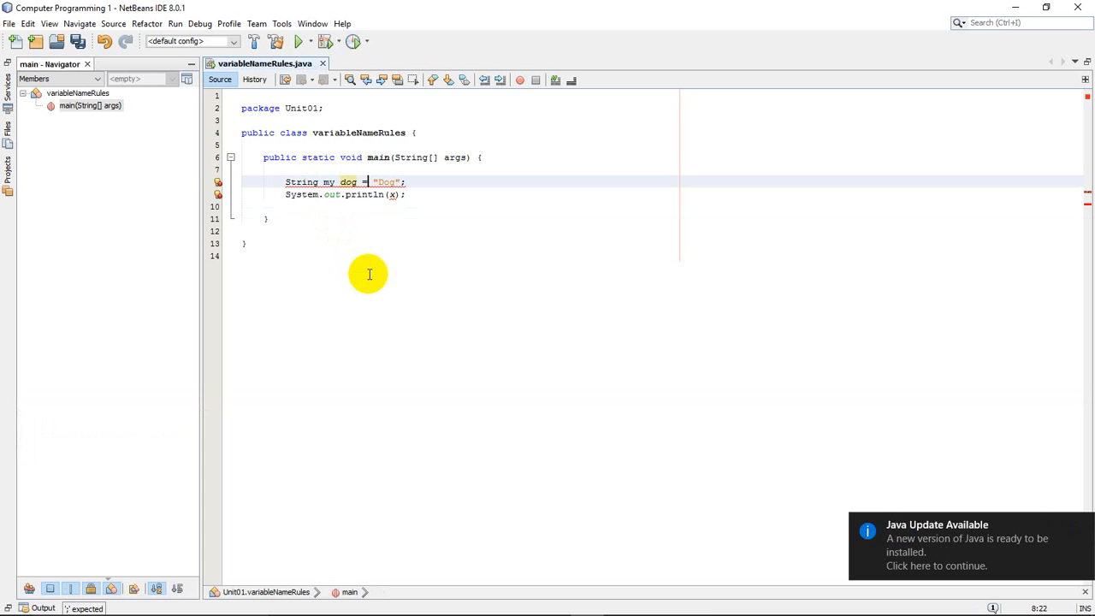
{"action": "left_click", "coordinate": [407, 181]}
{"action": "type", "text": "      //"}
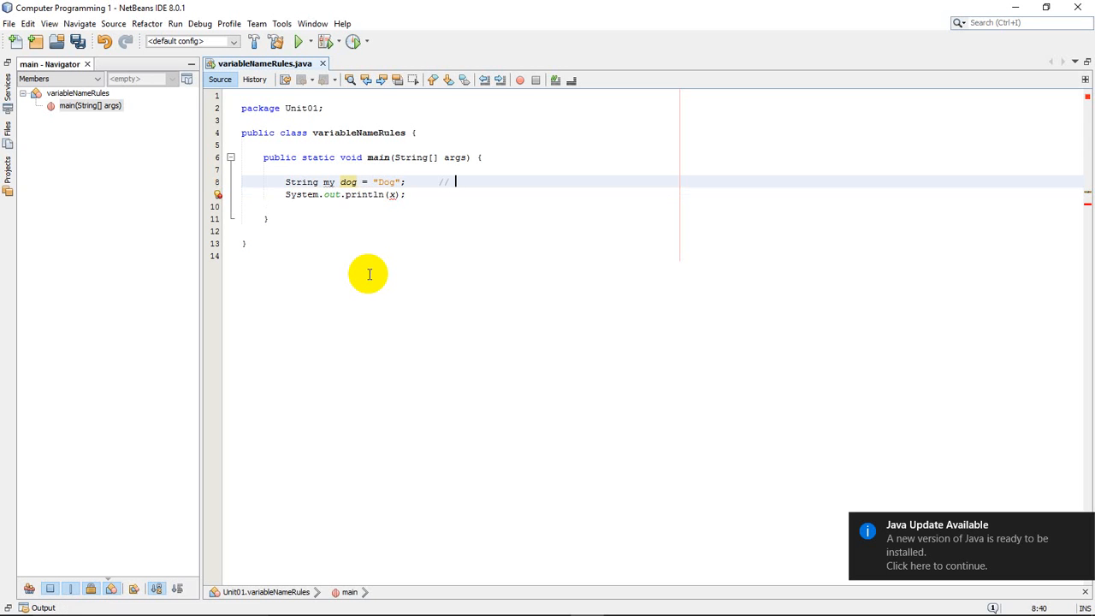
{"action": "type", "text": "CAN'"}
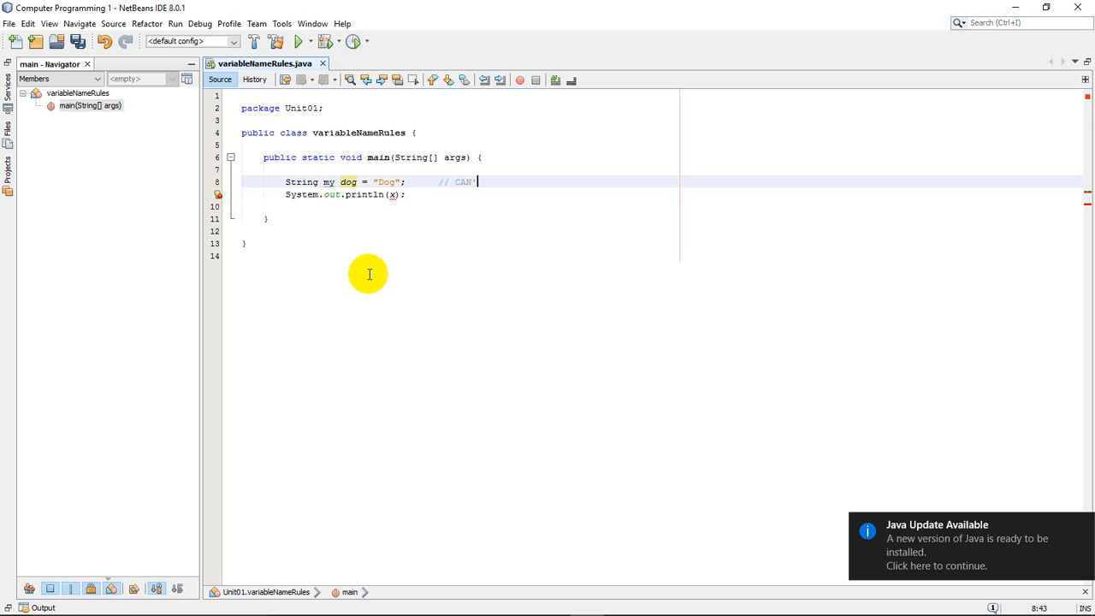
{"action": "type", "text": "have"}
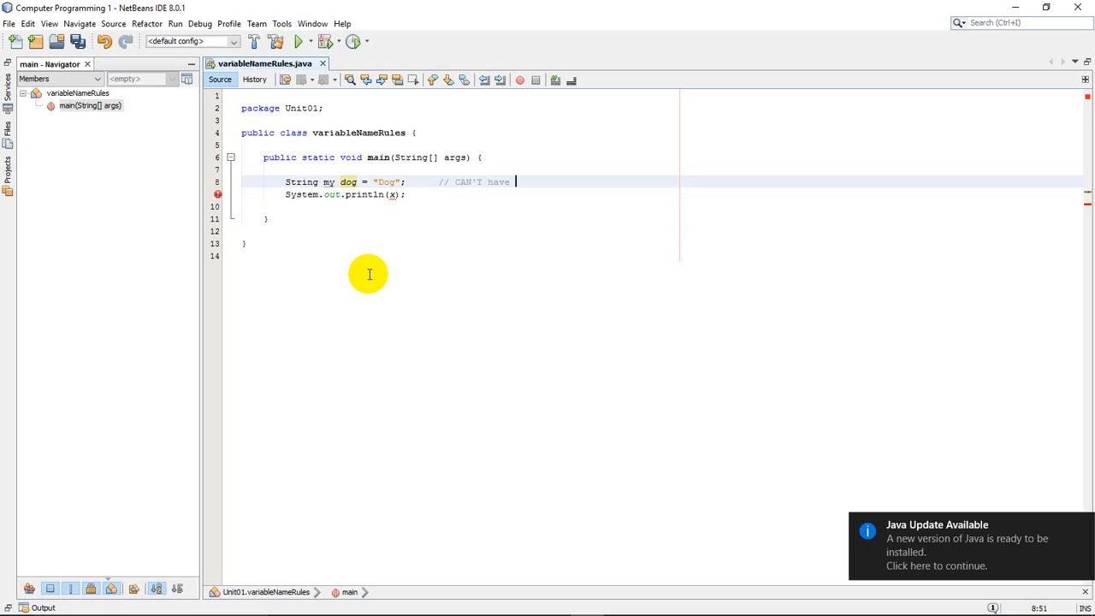
{"action": "type", "text": "spaces"}
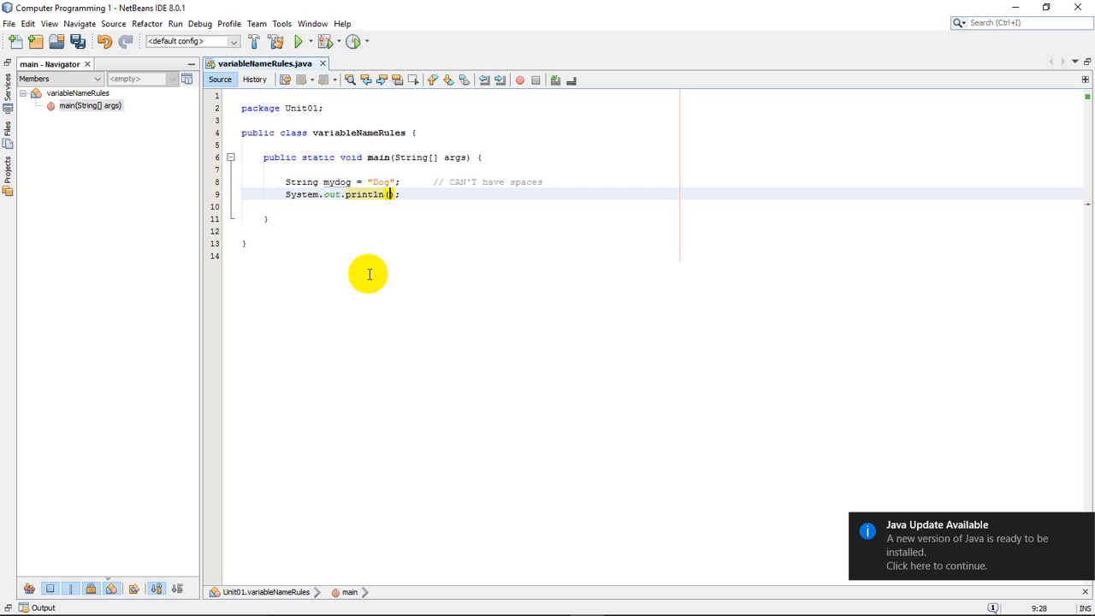
{"action": "left_click", "coordinate": [383, 182]}
{"action": "type", "text": "_"}
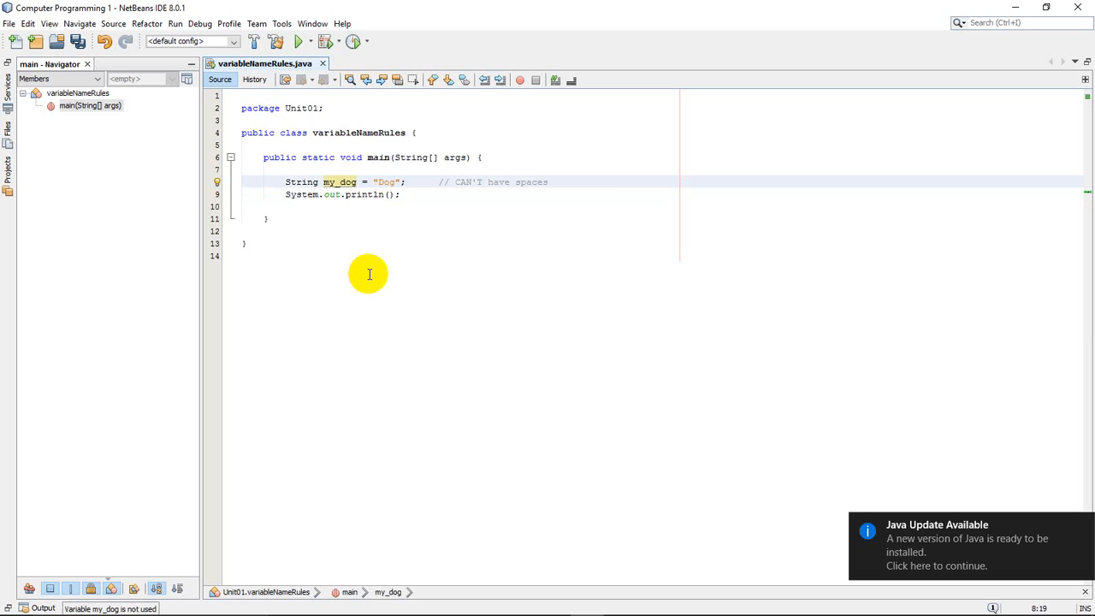
- Comment at the end of line 9 that underscore is the only allowed symbol
{"action": "left_click", "coordinate": [349, 195]}
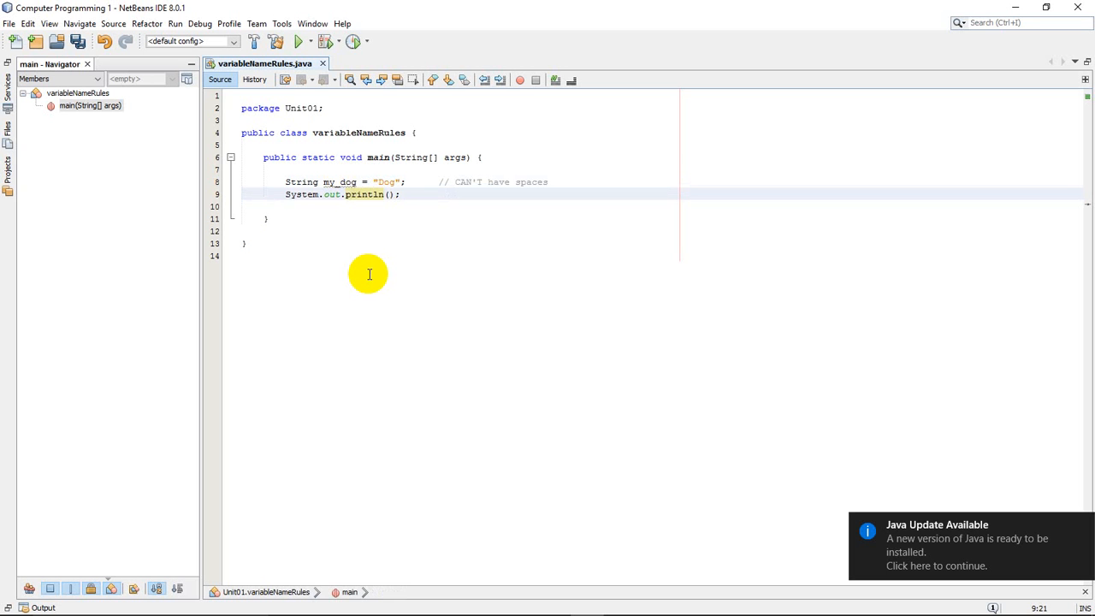
{"action": "left_click", "coordinate": [349, 195]}
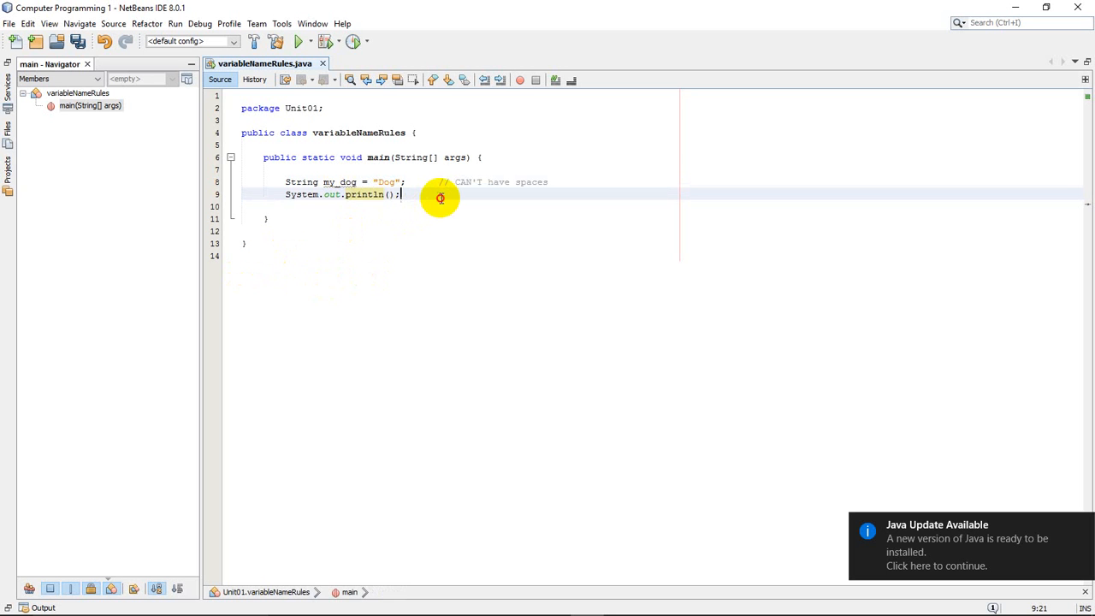
{"action": "mouse_move", "coordinate": [537, 260]}
{"action": "type", "text": "         //"}
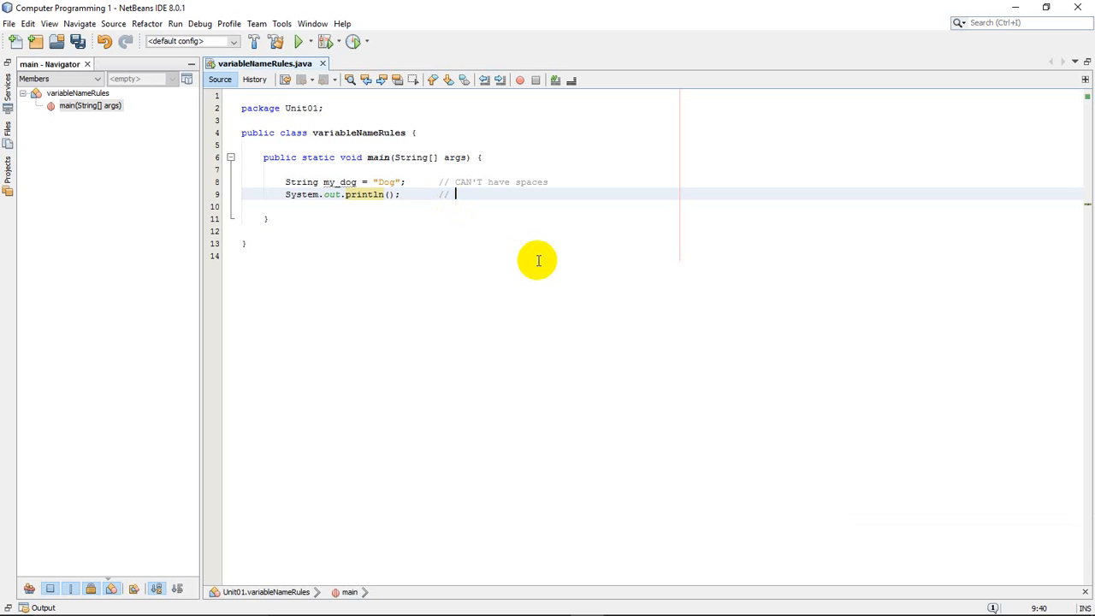
{"action": "type", "text": "Undersc"}
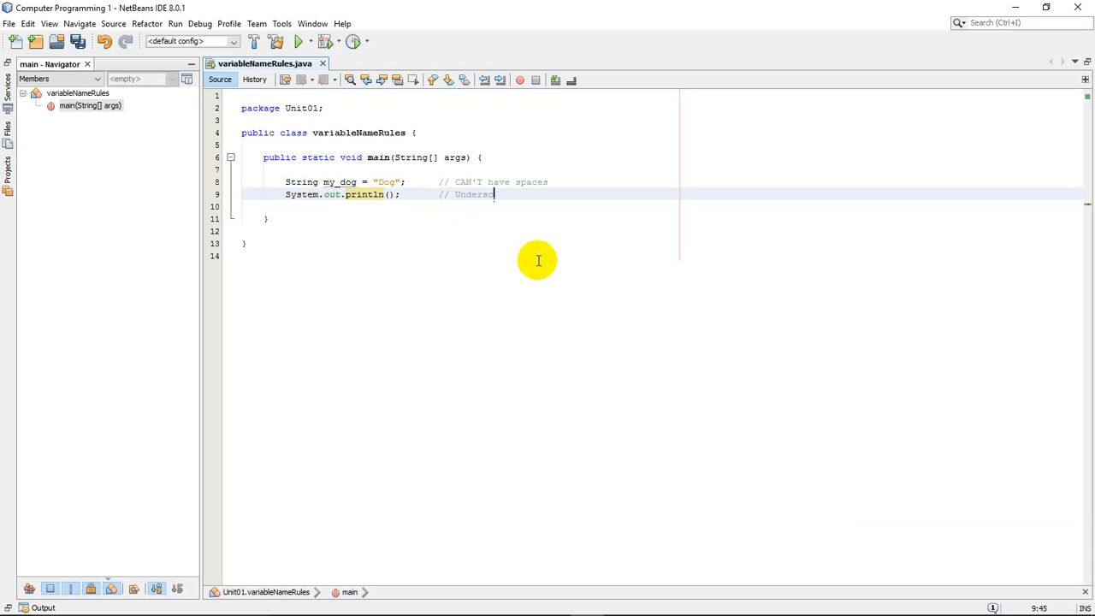
{"action": "type", "text": "ore is only"}
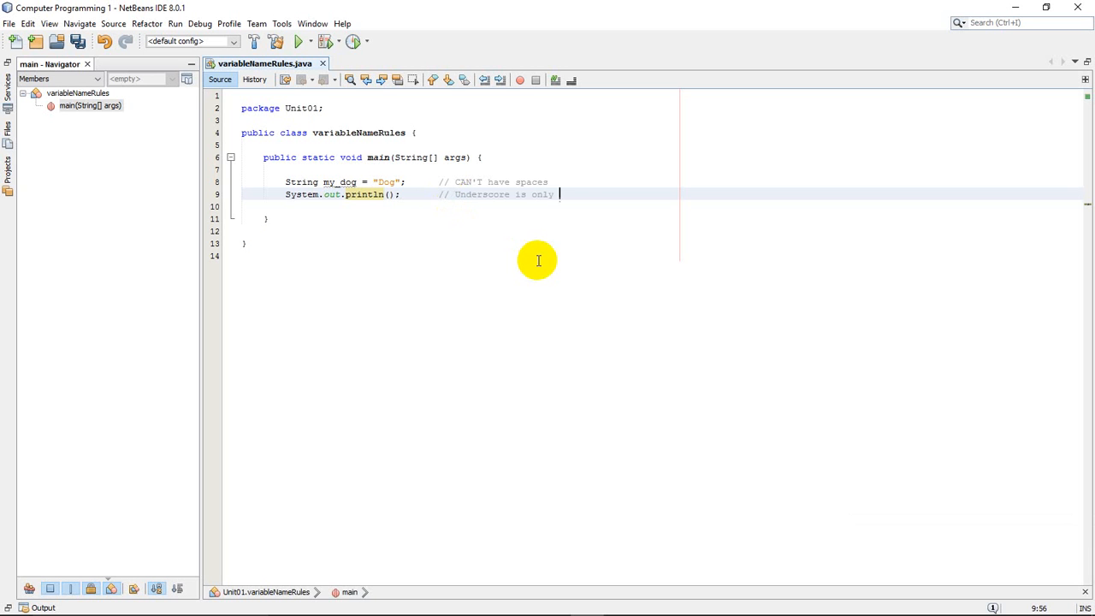
{"action": "type", "text": "allowed symb"}
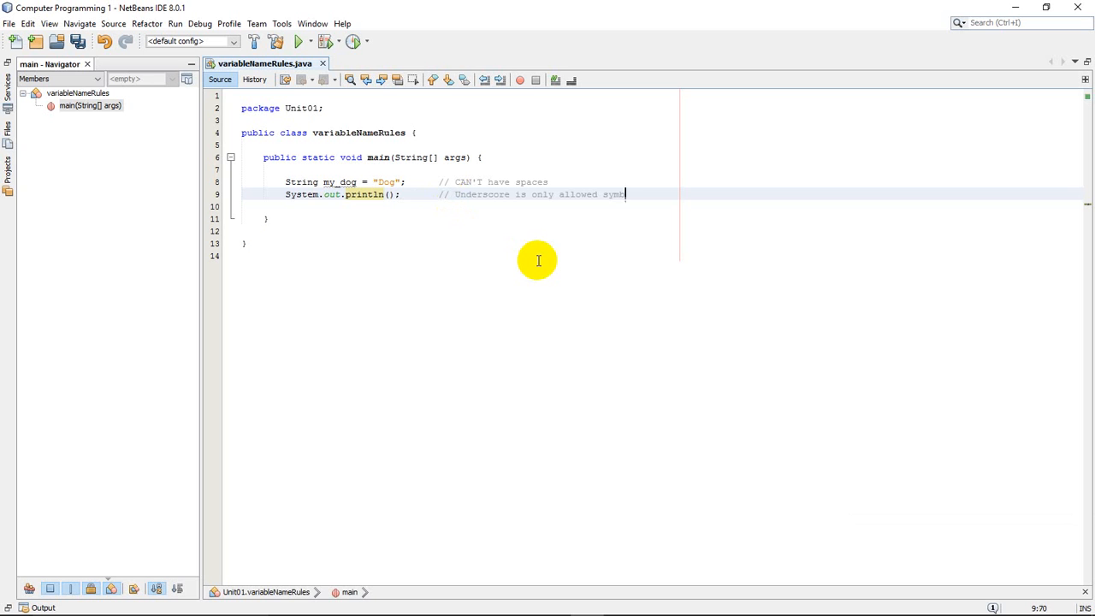
{"action": "type", "text": "ol"}
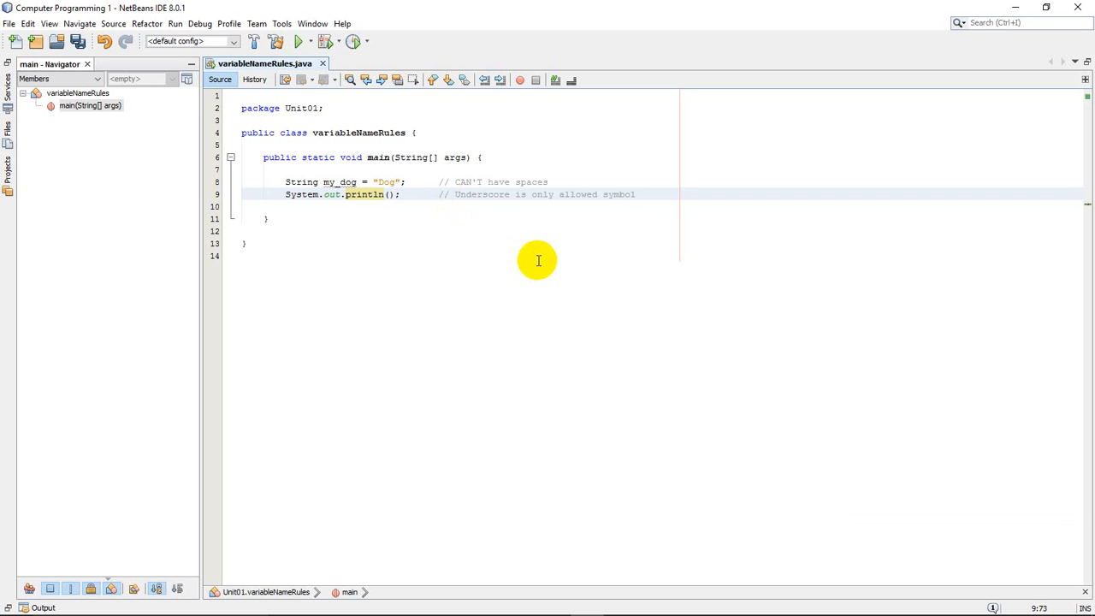
{"action": "left_click", "coordinate": [636, 195]}
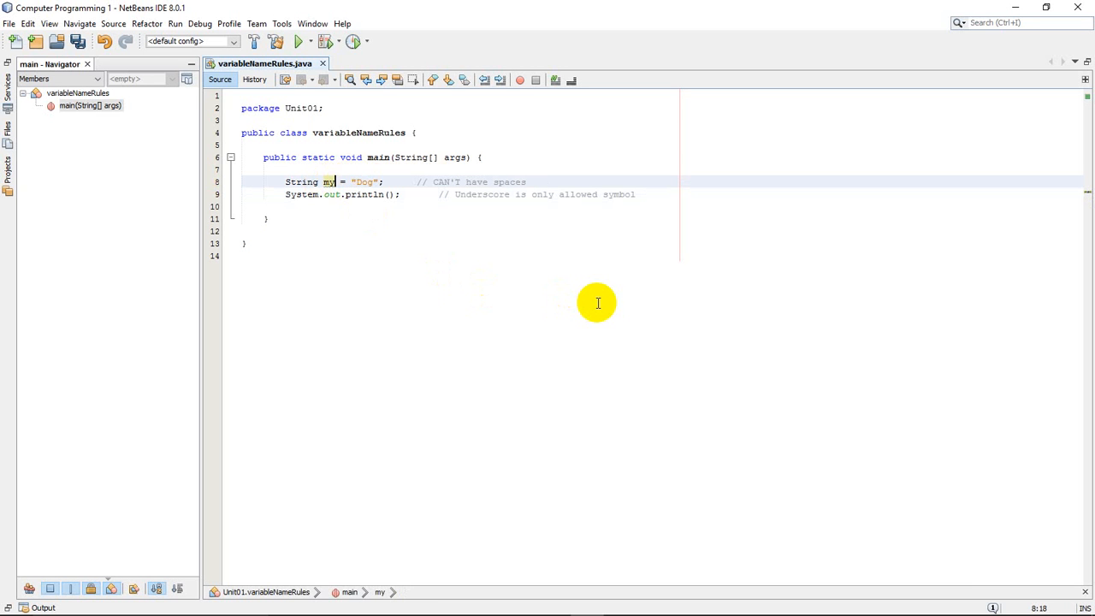
- Rename the variable to myDog and make println output myDog
{"action": "type", "text": "Dog"}
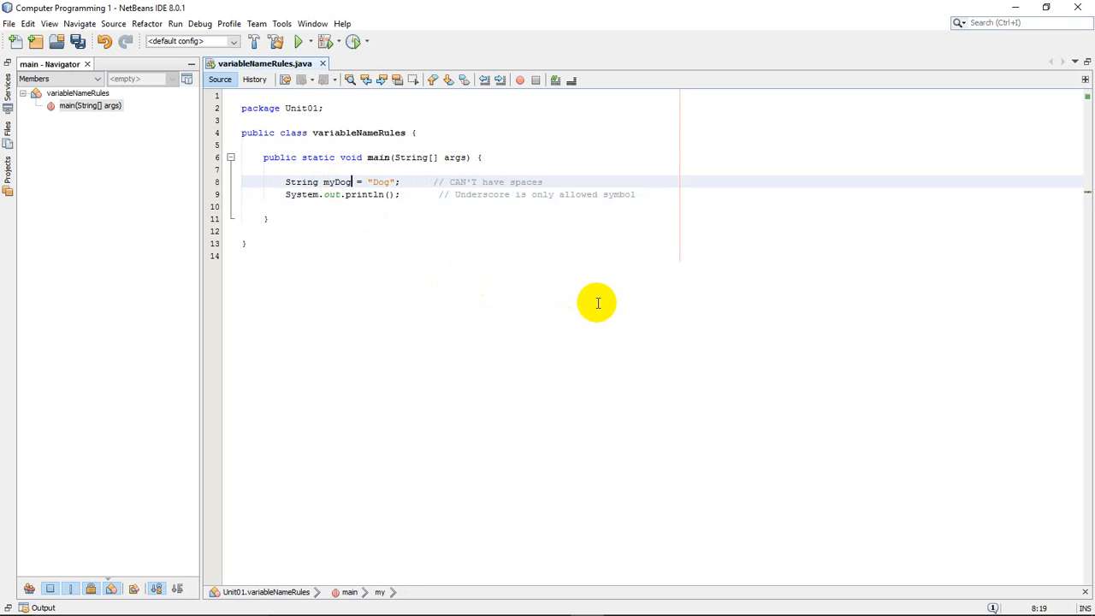
{"action": "double_click", "coordinate": [335, 181]}
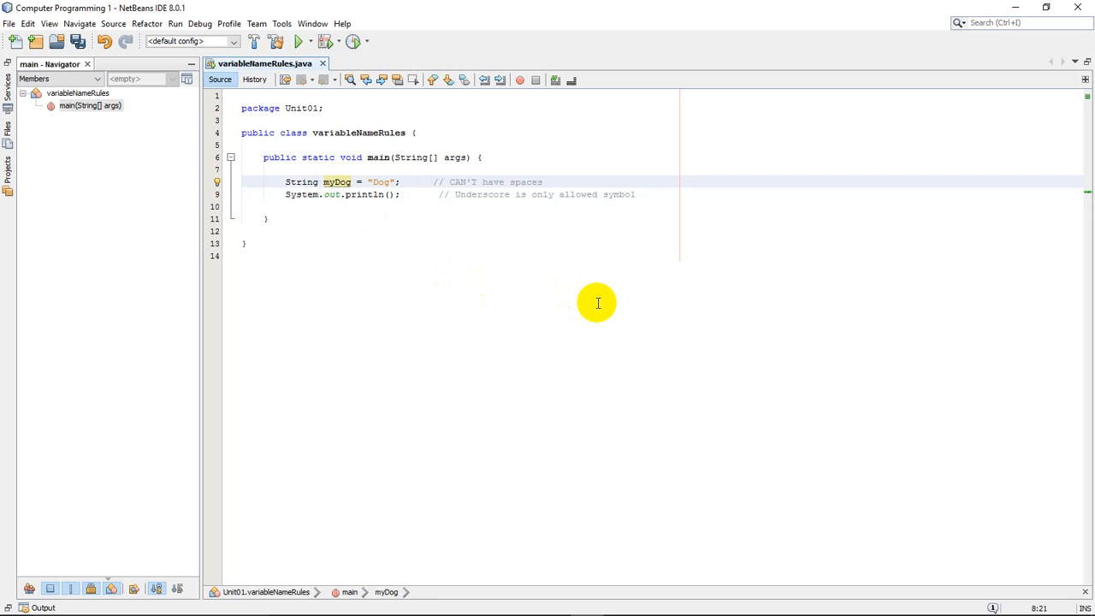
{"action": "left_click", "coordinate": [363, 195]}
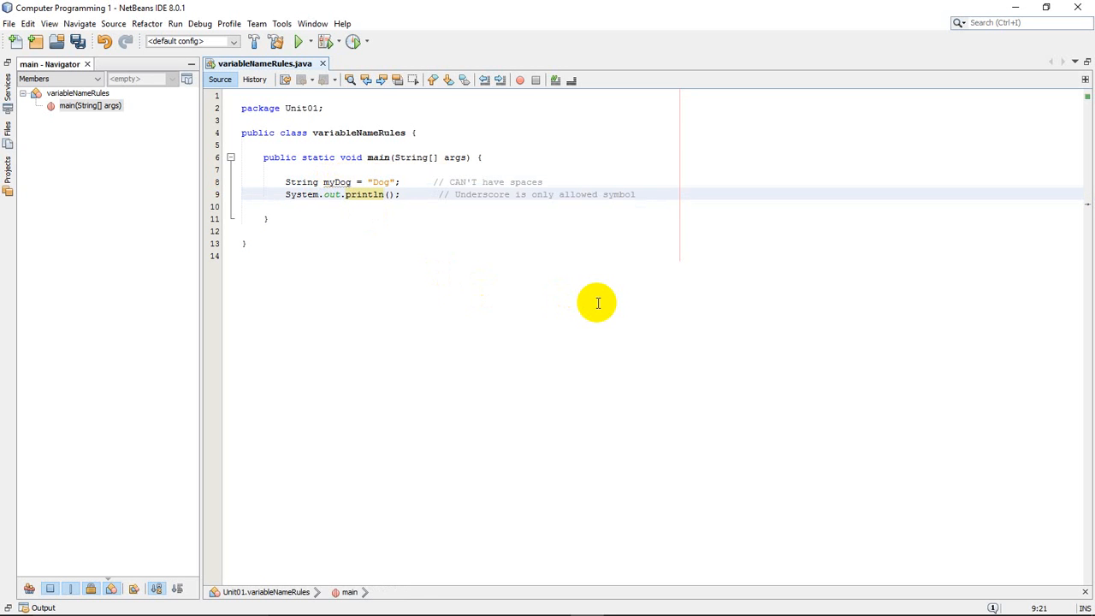
{"action": "left_click", "coordinate": [342, 181]}
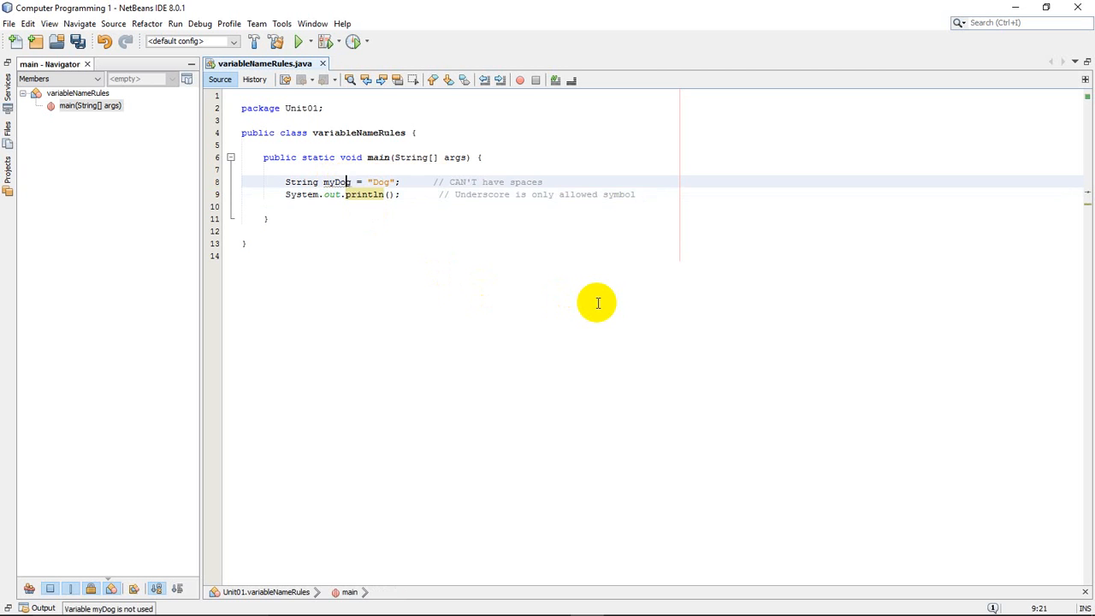
{"action": "double_click", "coordinate": [336, 181]}
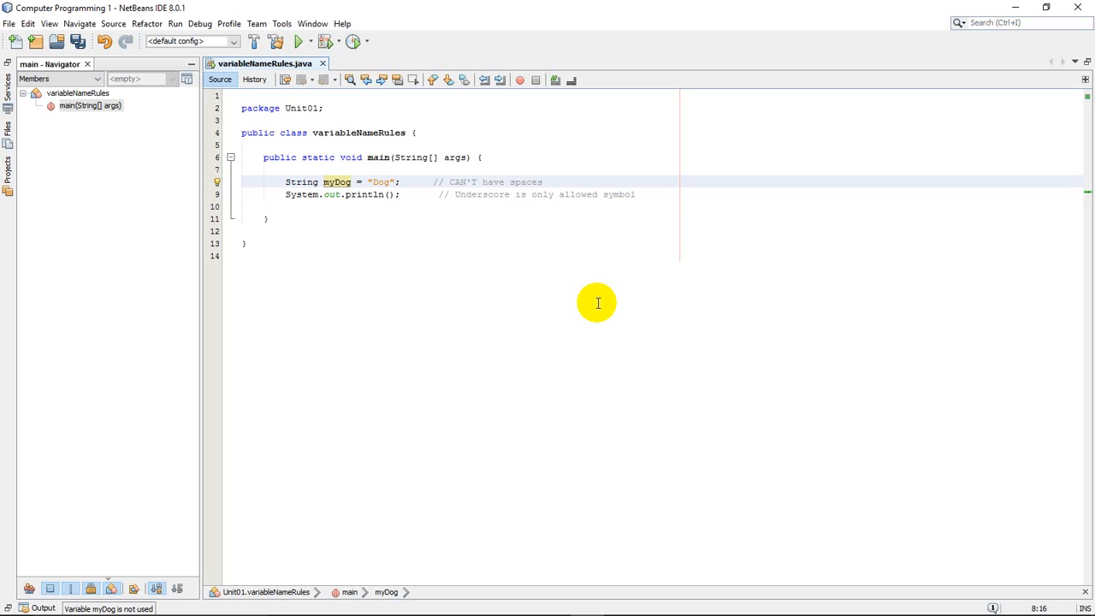
{"action": "left_click", "coordinate": [346, 181]}
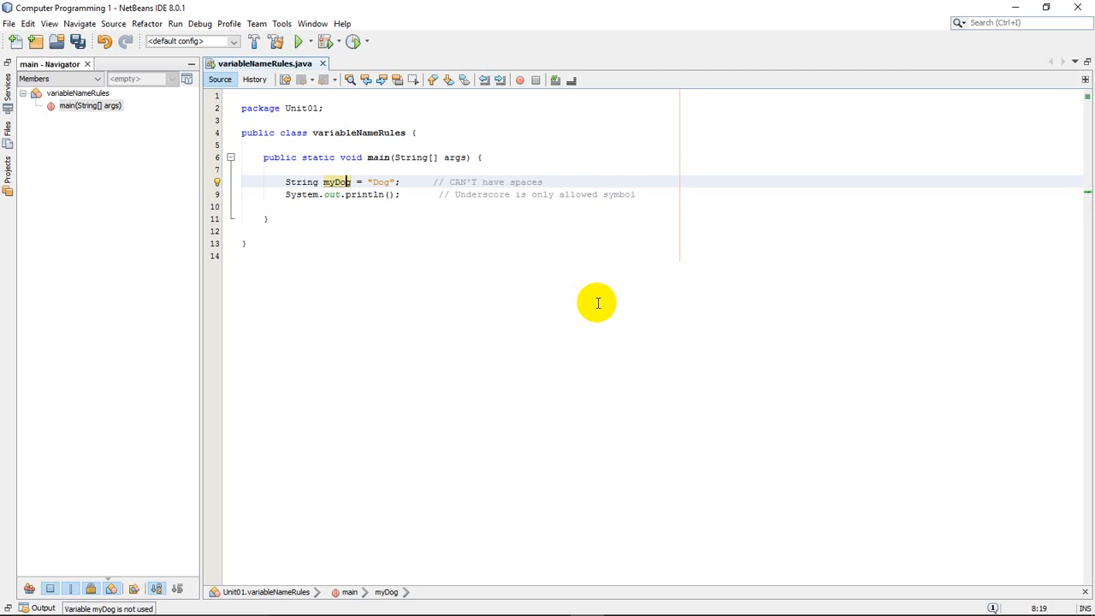
{"action": "left_click", "coordinate": [390, 195]}
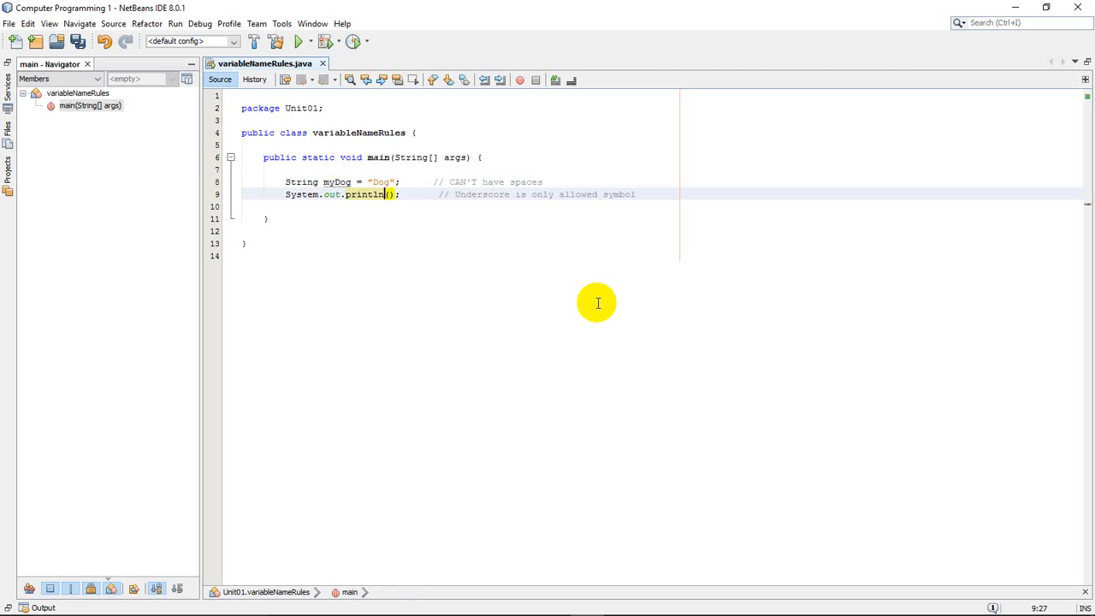
{"action": "type", "text": "myDog"}
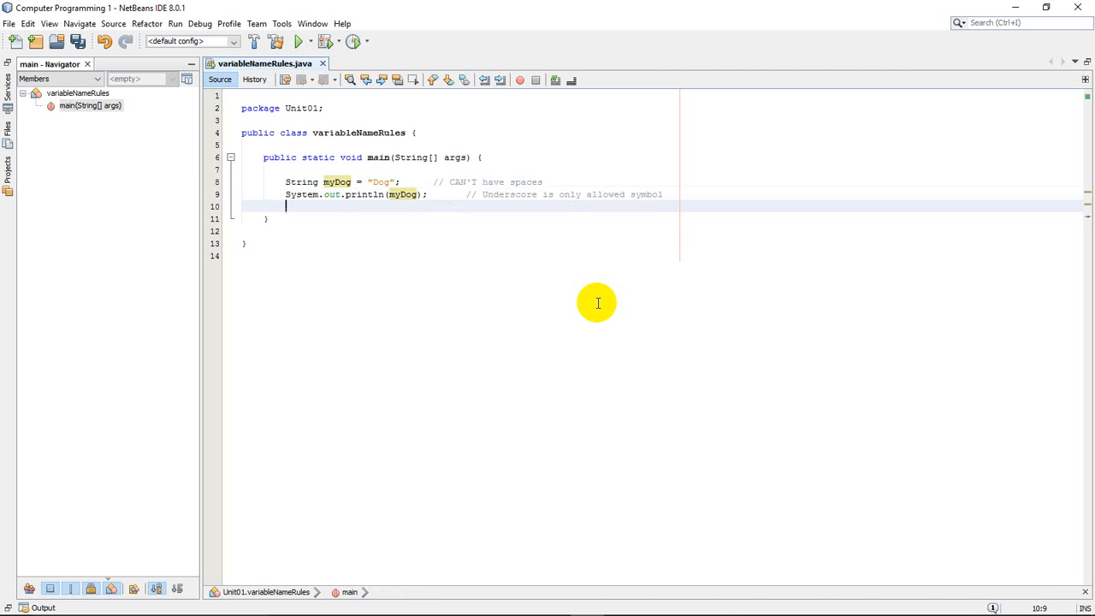
{"action": "left_click", "coordinate": [299, 41]}
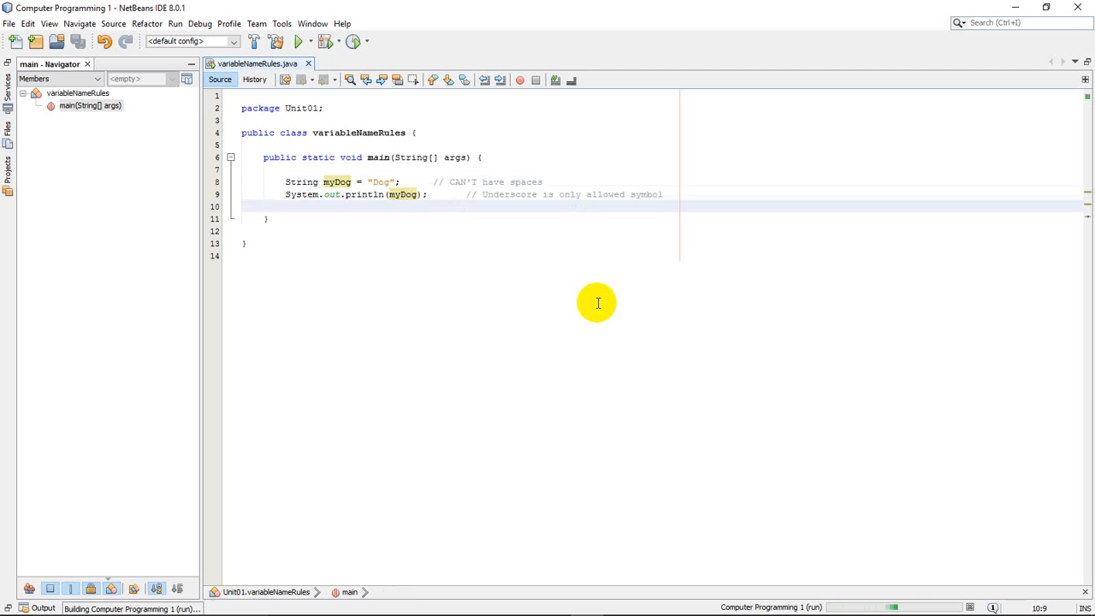
{"action": "left_click", "coordinate": [301, 41]}
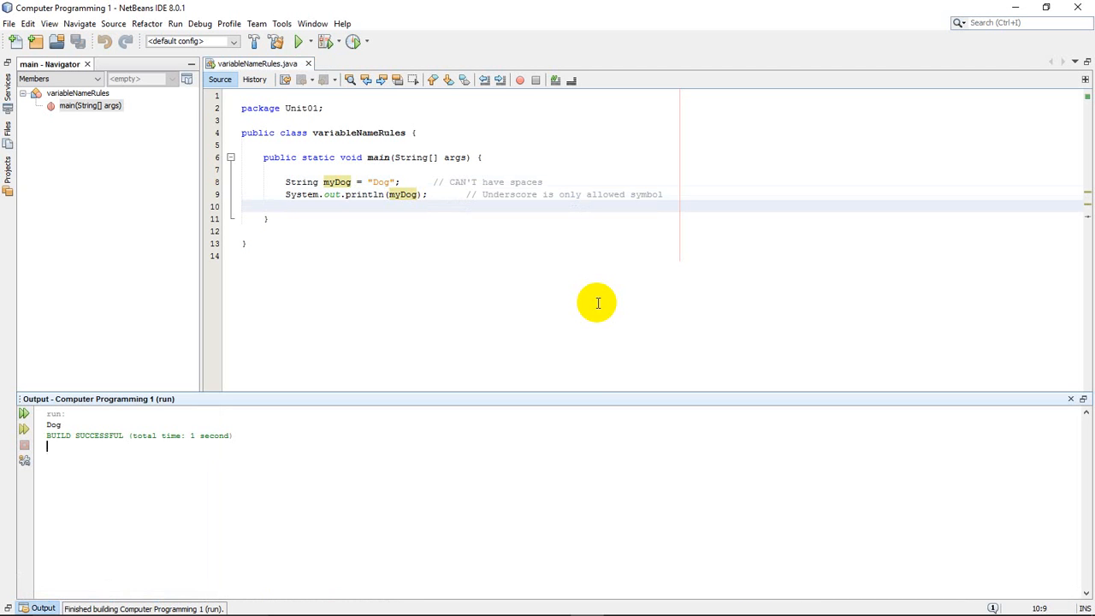
{"action": "mouse_move", "coordinate": [436, 182]}
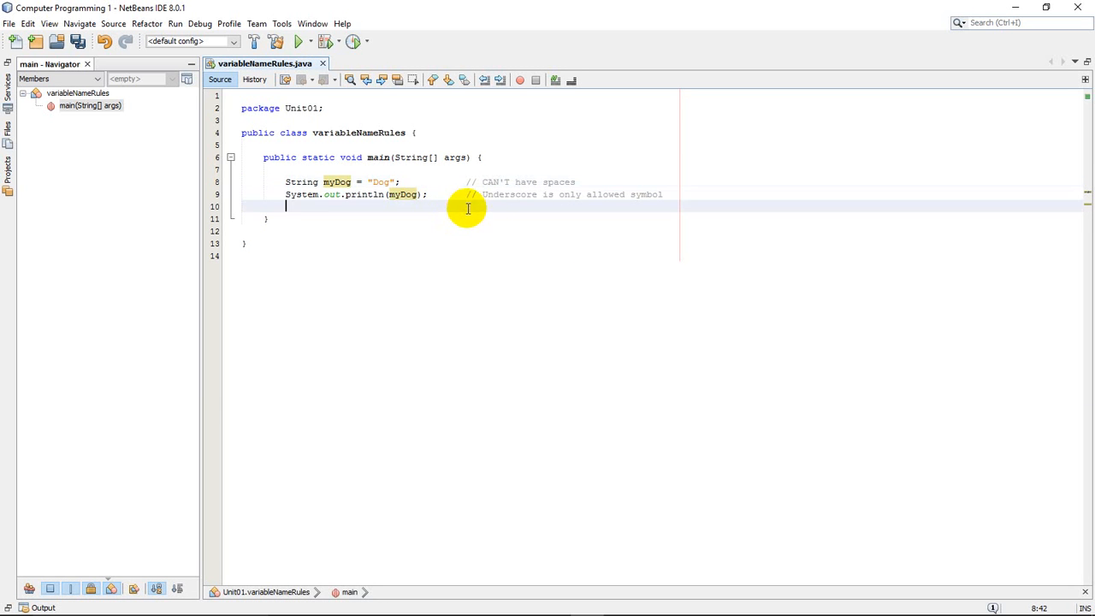
{"action": "mouse_move", "coordinate": [544, 265]}
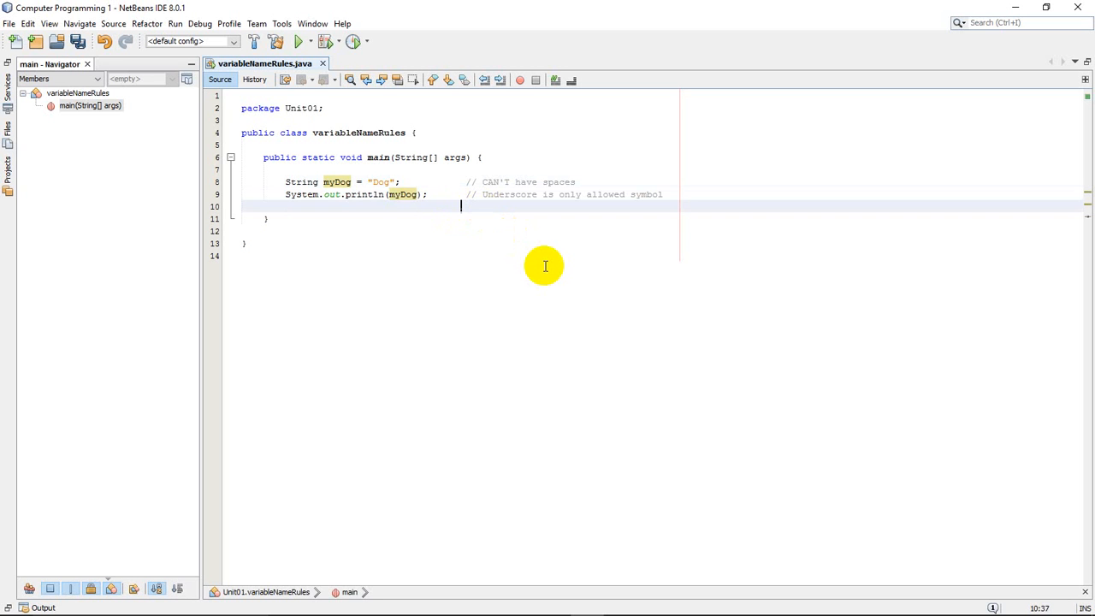
- Start a // comment below the println for the lower-case/upper-case naming rule
{"action": "type", "text": "//"}
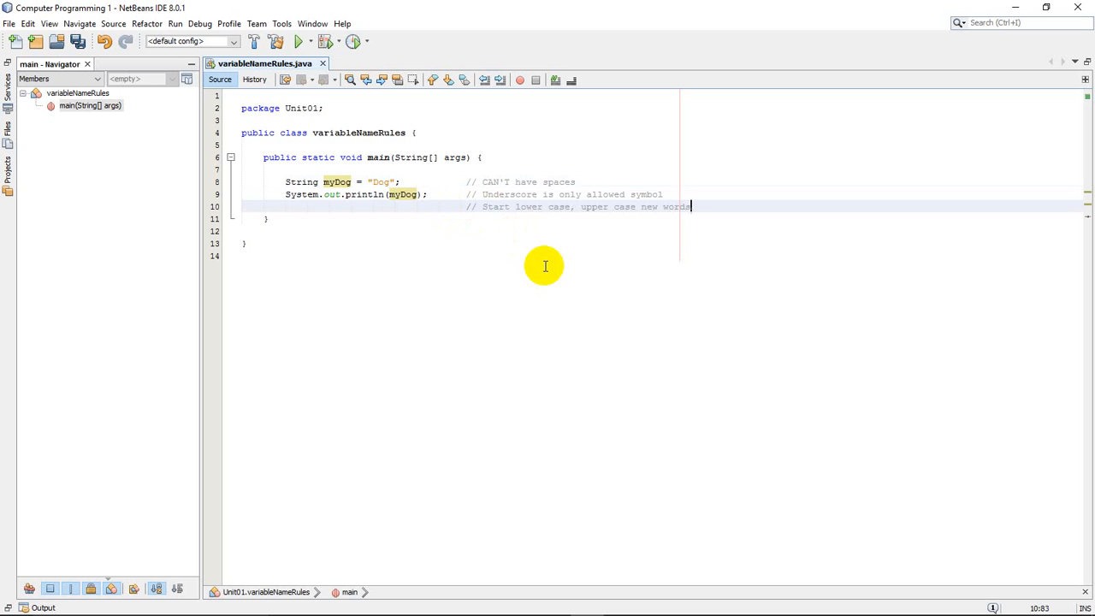
{"action": "mouse_move", "coordinate": [465, 229]}
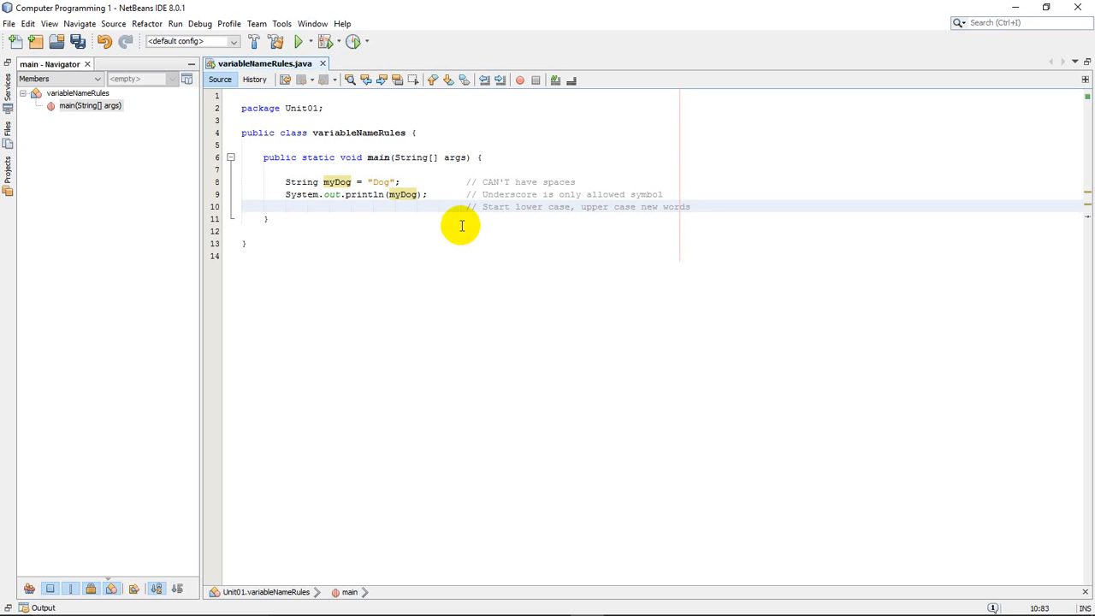
{"action": "mouse_move", "coordinate": [325, 182]}
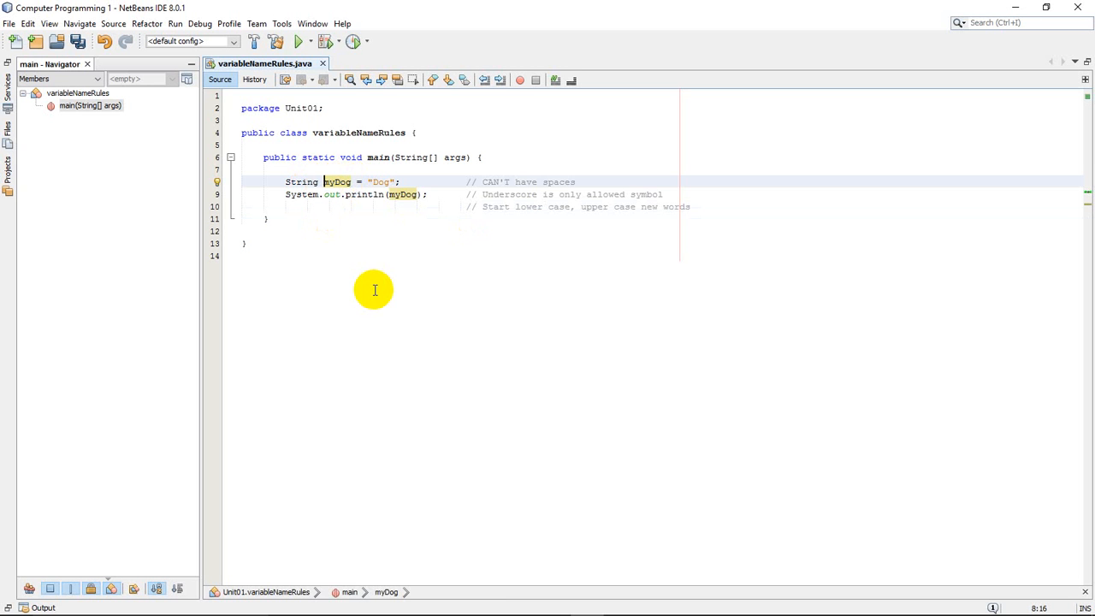
- Rename myDog to myDog1 in the declaration and println, with a blank line between them
{"action": "type", "text": "1"}
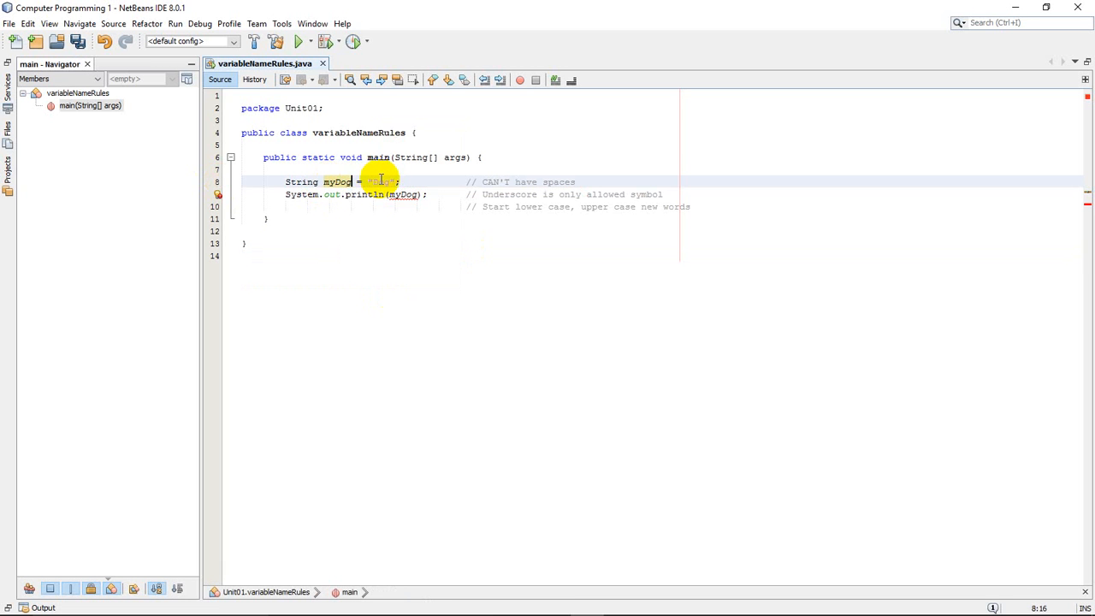
{"action": "type", "text": "1"}
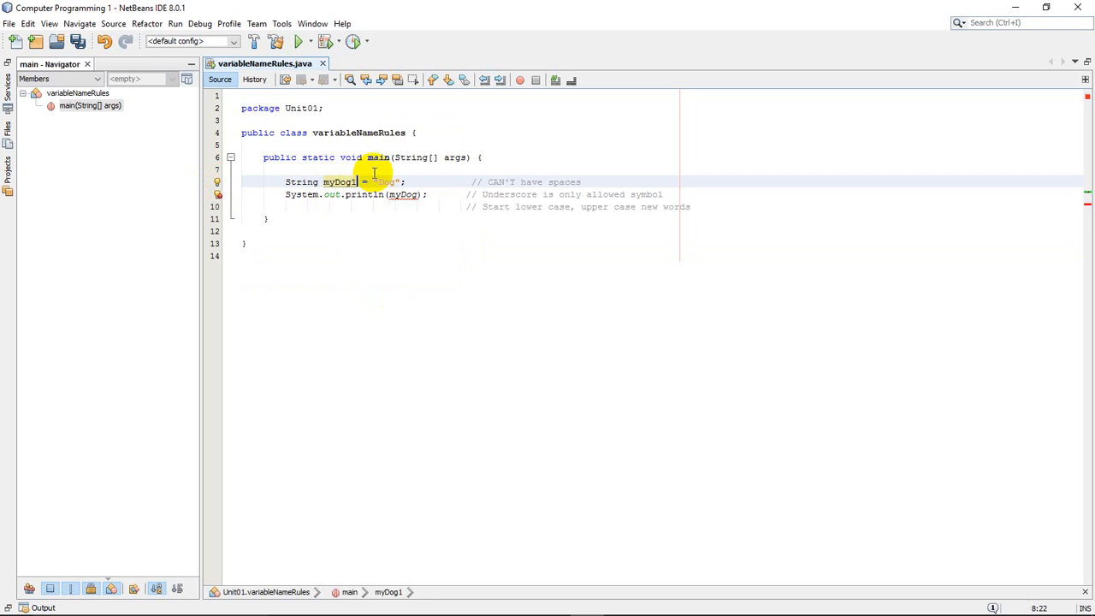
{"action": "left_click", "coordinate": [284, 229]}
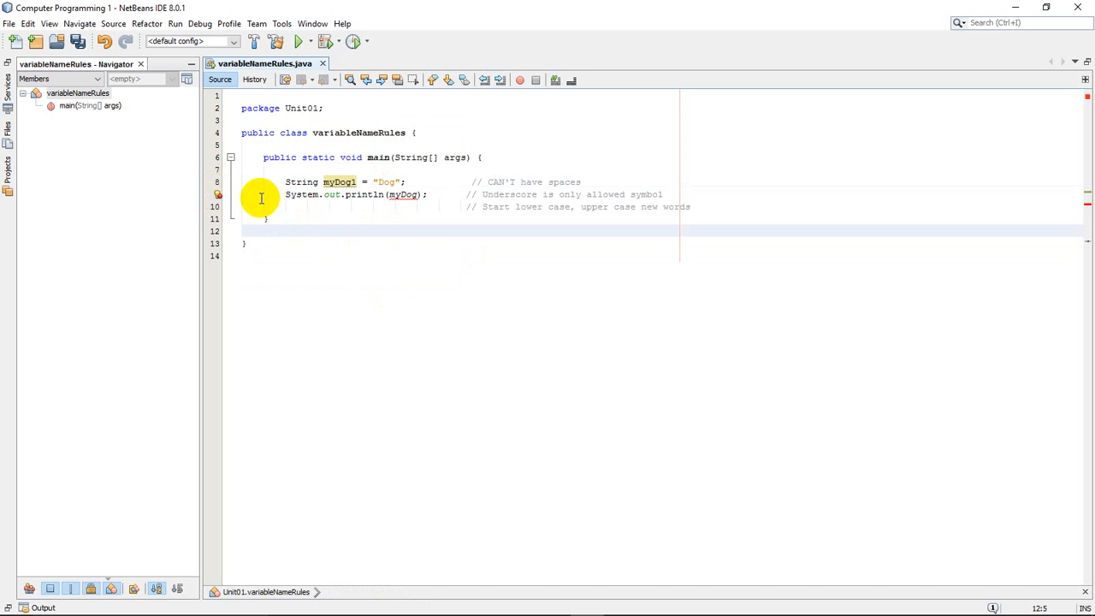
{"action": "mouse_move", "coordinate": [402, 195]}
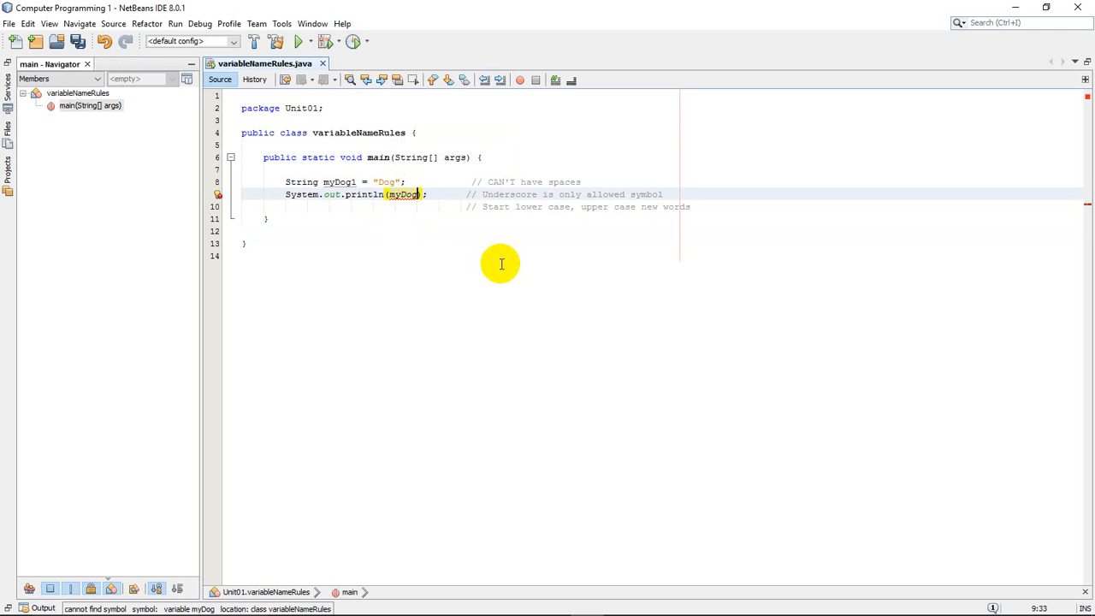
{"action": "type", "text": "1"}
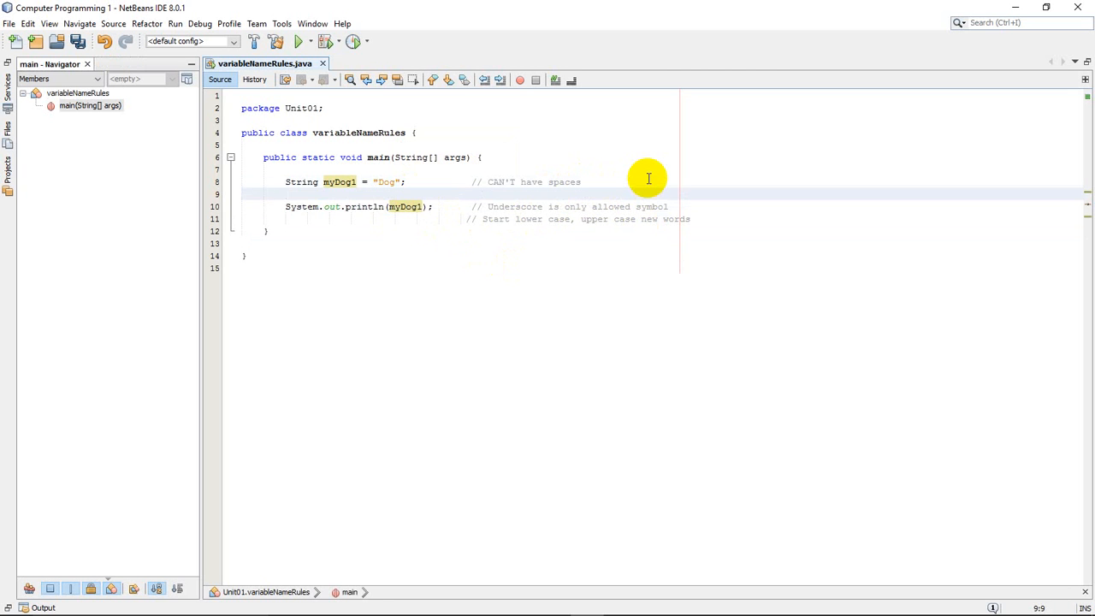
- Declare a second variable String myDog2 = "Cat";
{"action": "type", "text": "String my"}
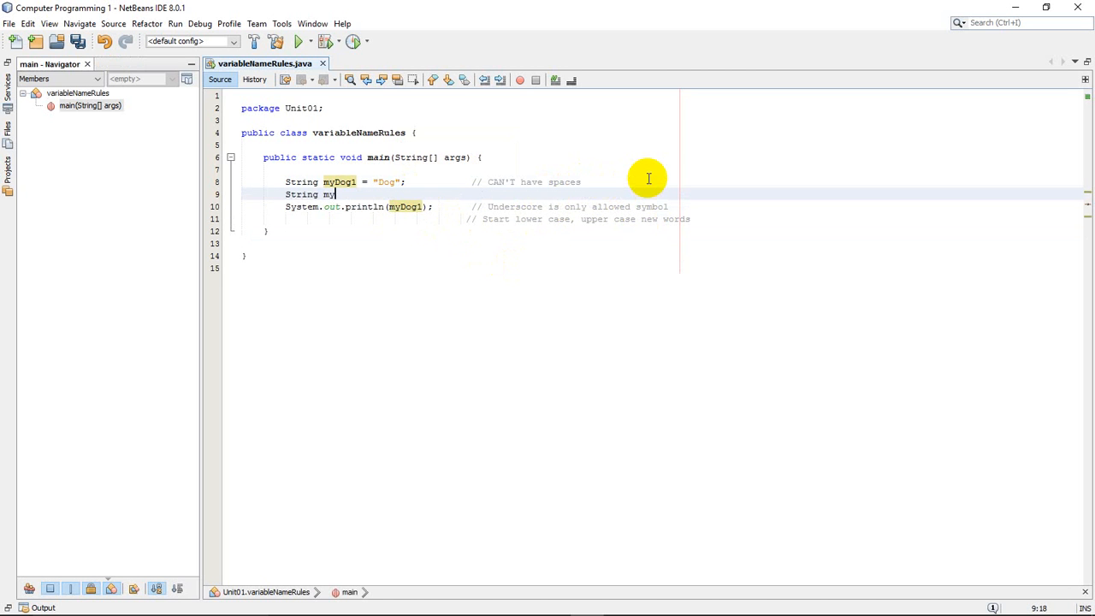
{"action": "type", "text": "Dog2 -"}
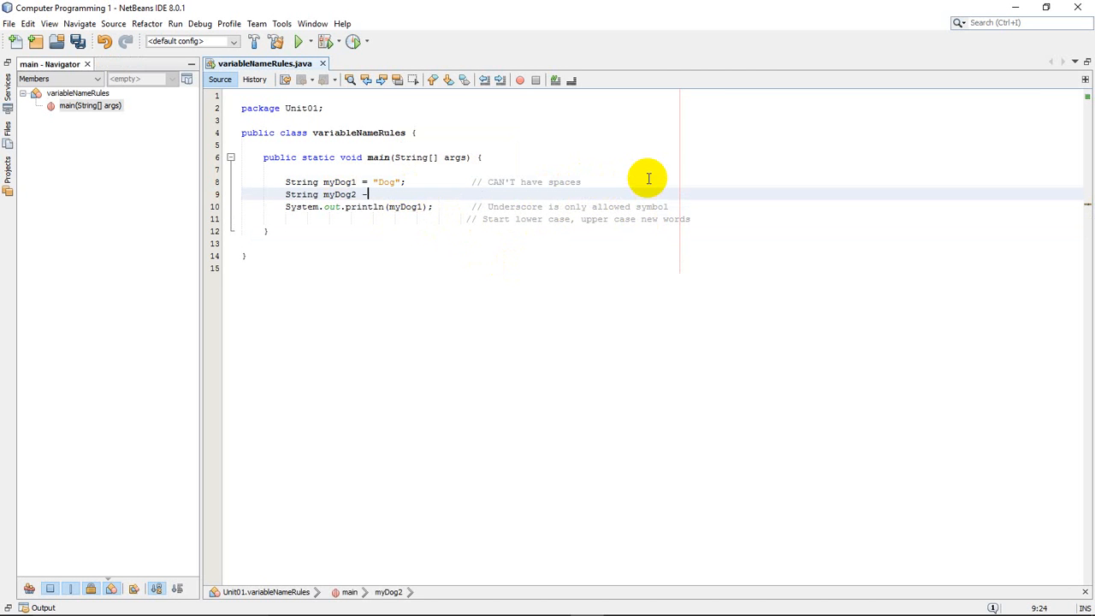
{"action": "type", "text": "="}
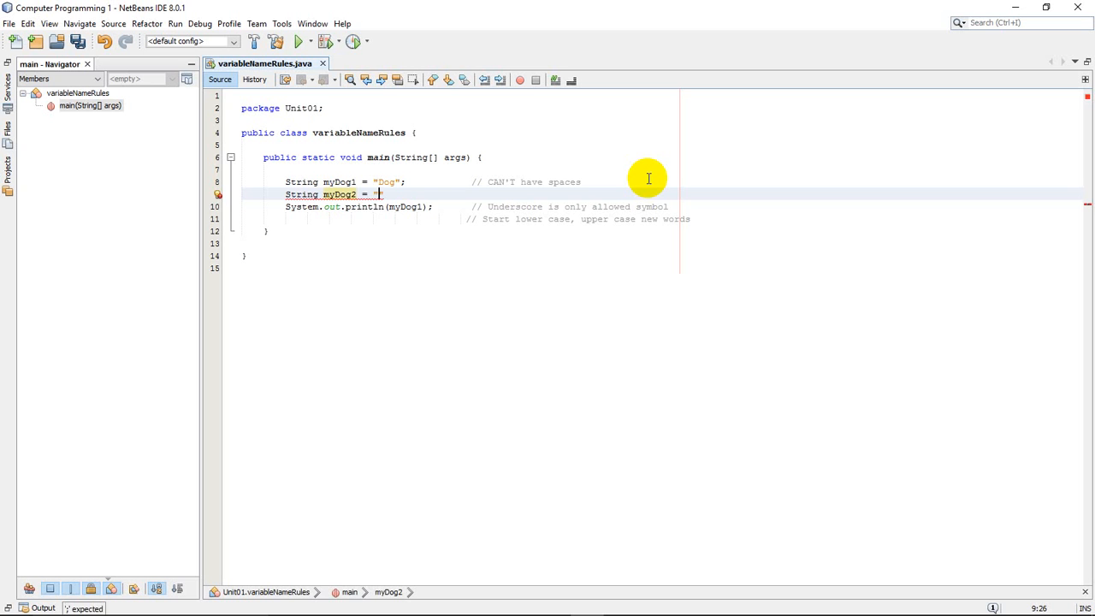
{"action": "type", "text": "\"Ca"}
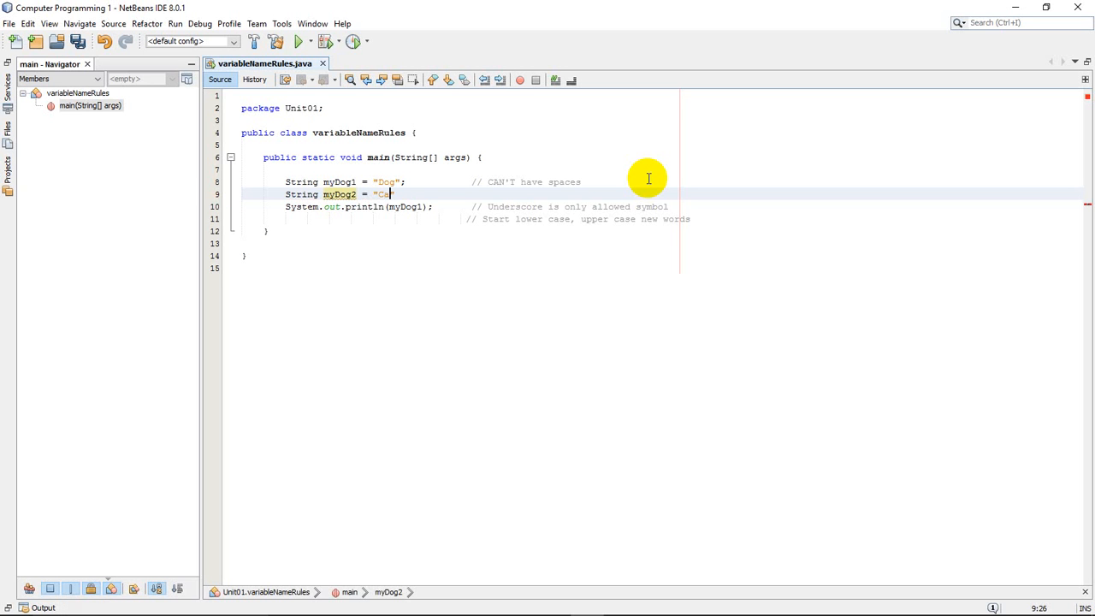
{"action": "type", "text": "t\";"}
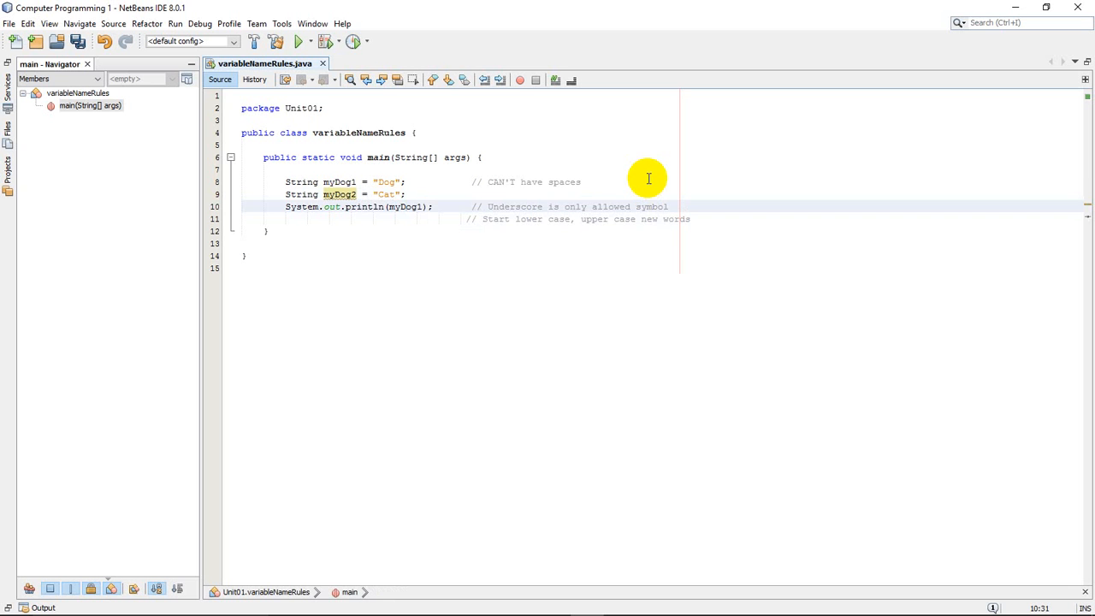
- Add a second println via the sout shorthand that prints myDog2
{"action": "left_click", "coordinate": [400, 218]}
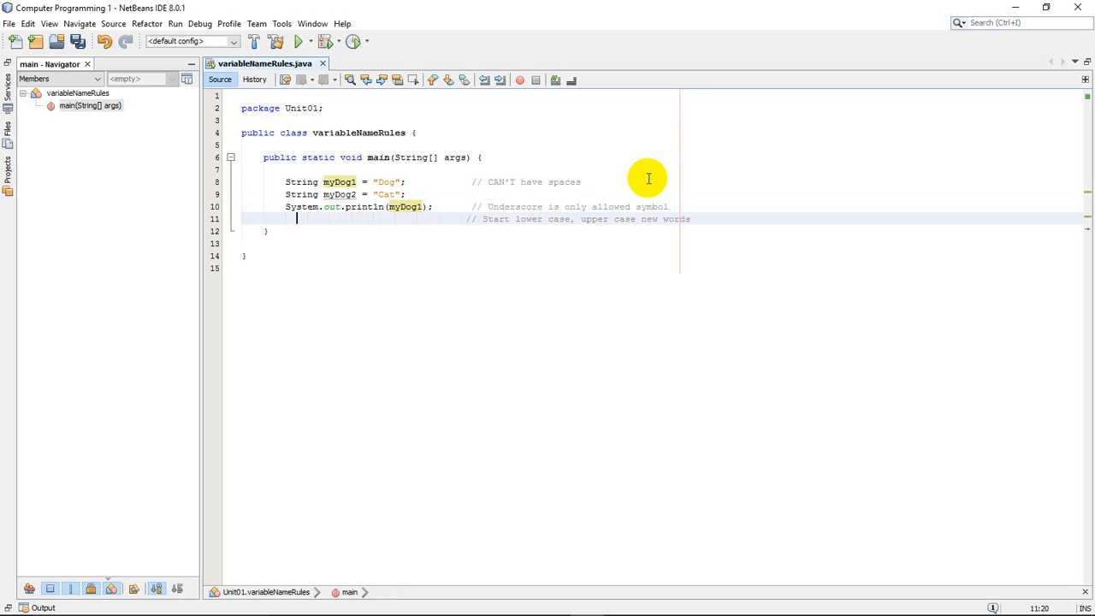
{"action": "type", "text": "Sout"}
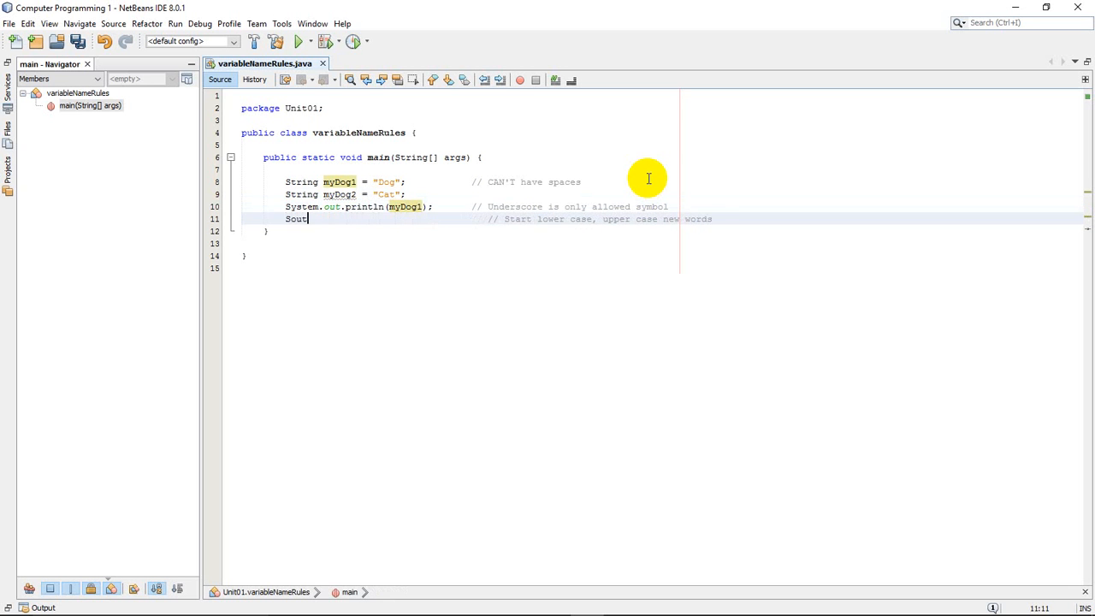
{"action": "key", "text": "BackSpace"}
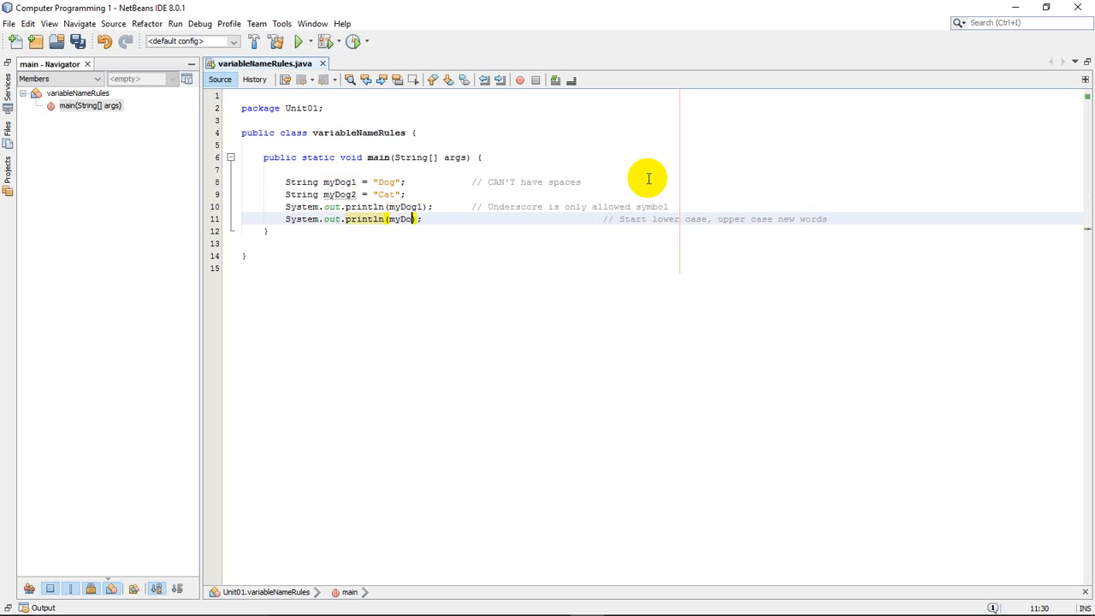
{"action": "type", "text": "2"}
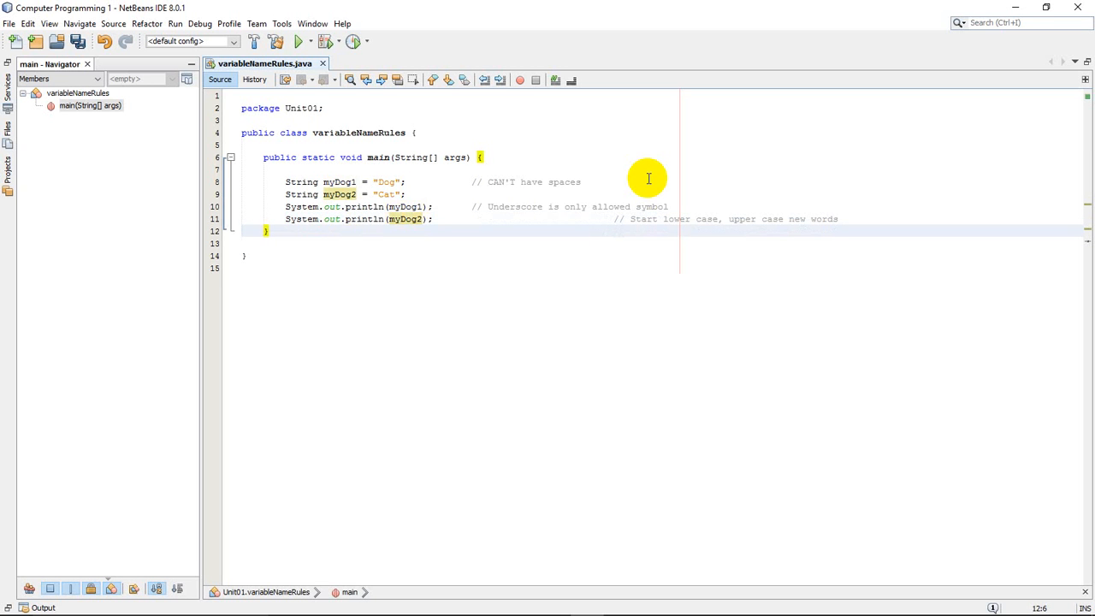
{"action": "left_click", "coordinate": [438, 219]}
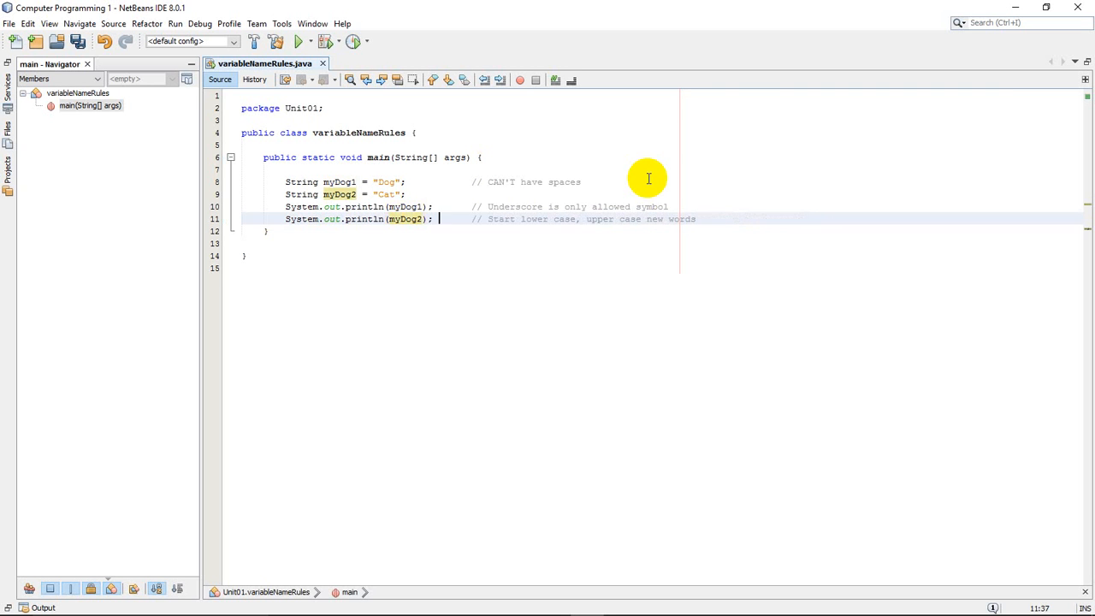
{"action": "mouse_move", "coordinate": [476, 193]}
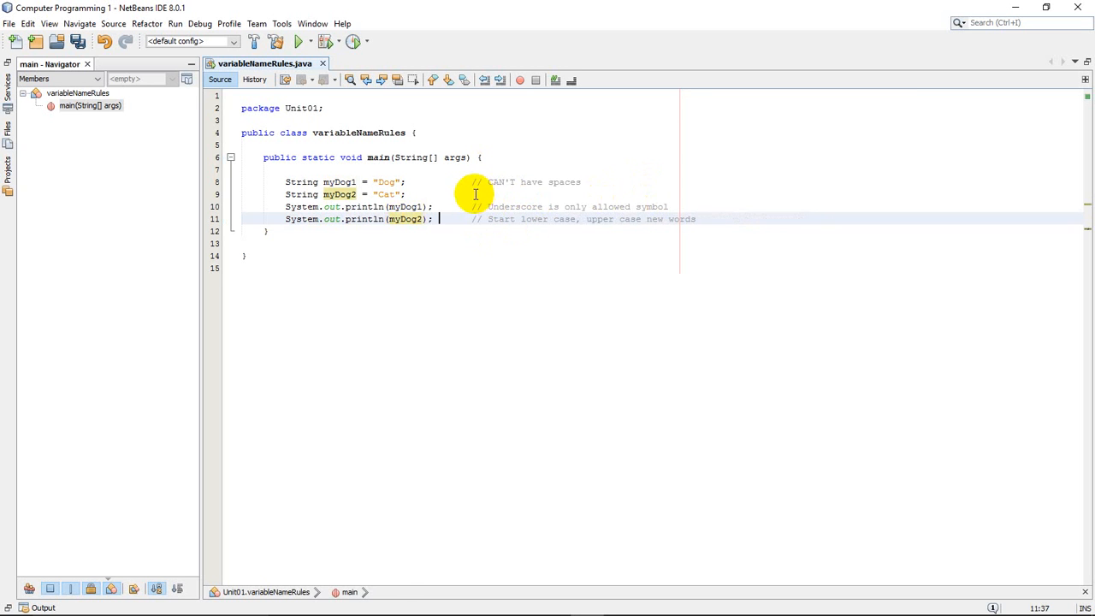
- Comment after the myDog2 declaration that numbers can't start names, then move to the empty line below
{"action": "left_click", "coordinate": [550, 181]}
{"action": "type", "text": "            // ,"}
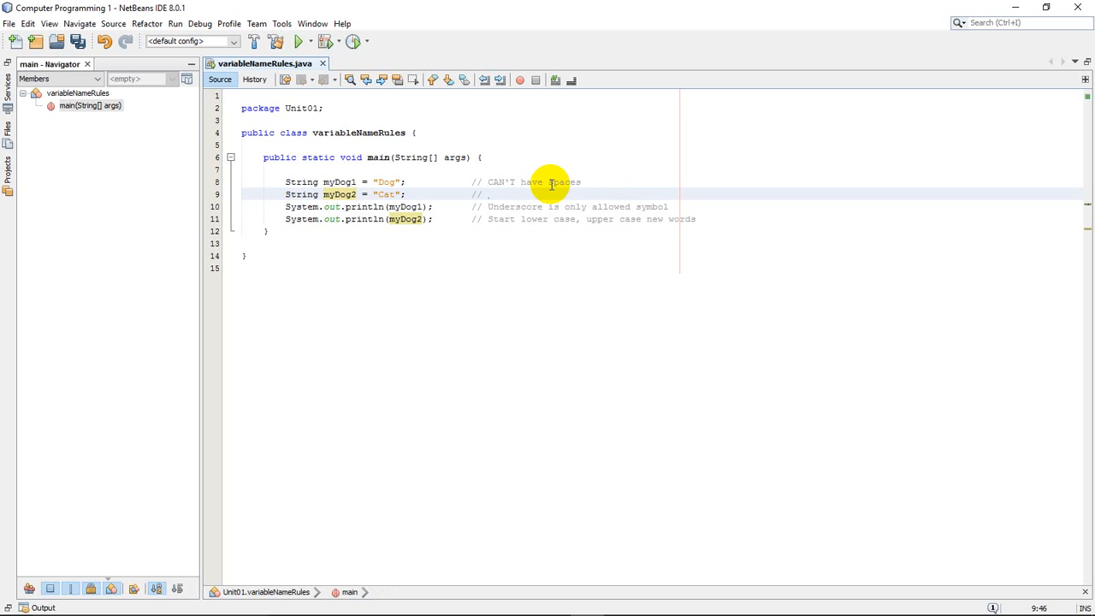
{"action": "type", "text": "Numbers (can't start with number"}
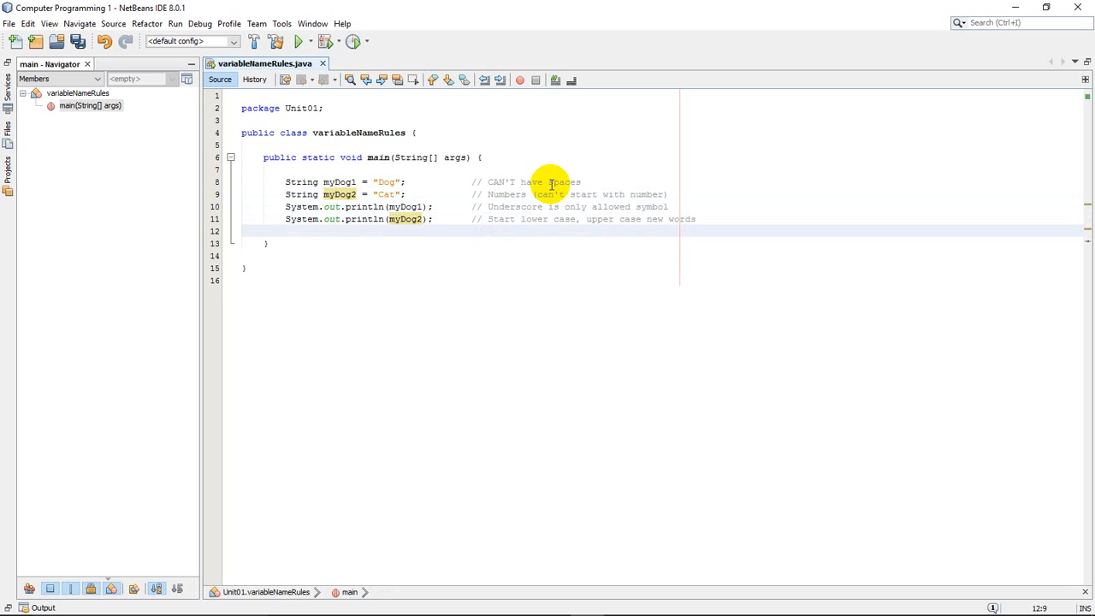
{"action": "left_click", "coordinate": [285, 231]}
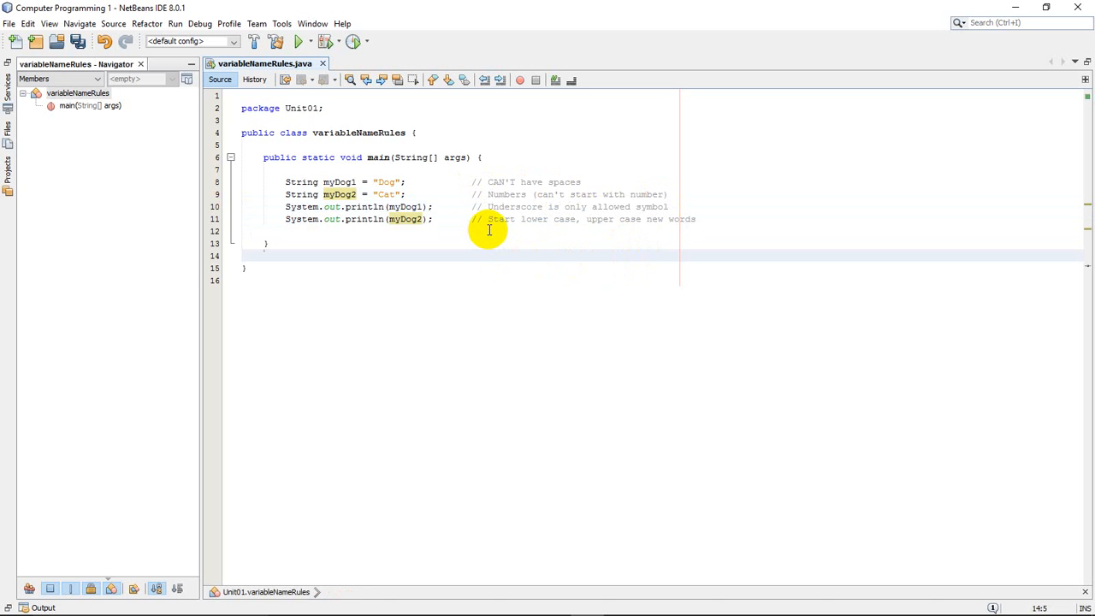
{"action": "mouse_move", "coordinate": [503, 230]}
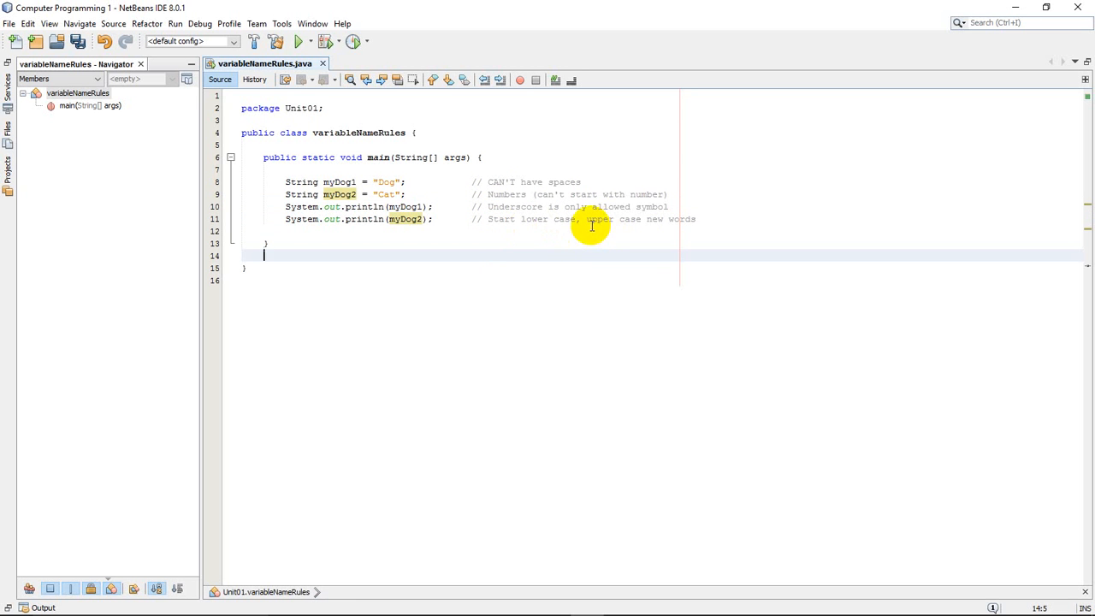
{"action": "mouse_move", "coordinate": [681, 219]}
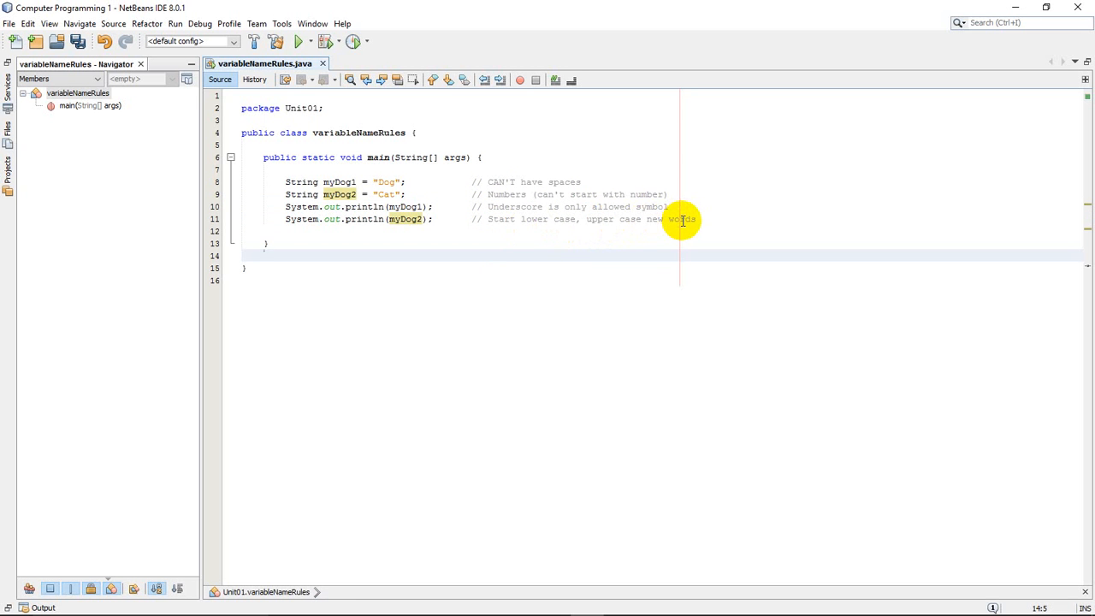
{"action": "mouse_move", "coordinate": [287, 234]}
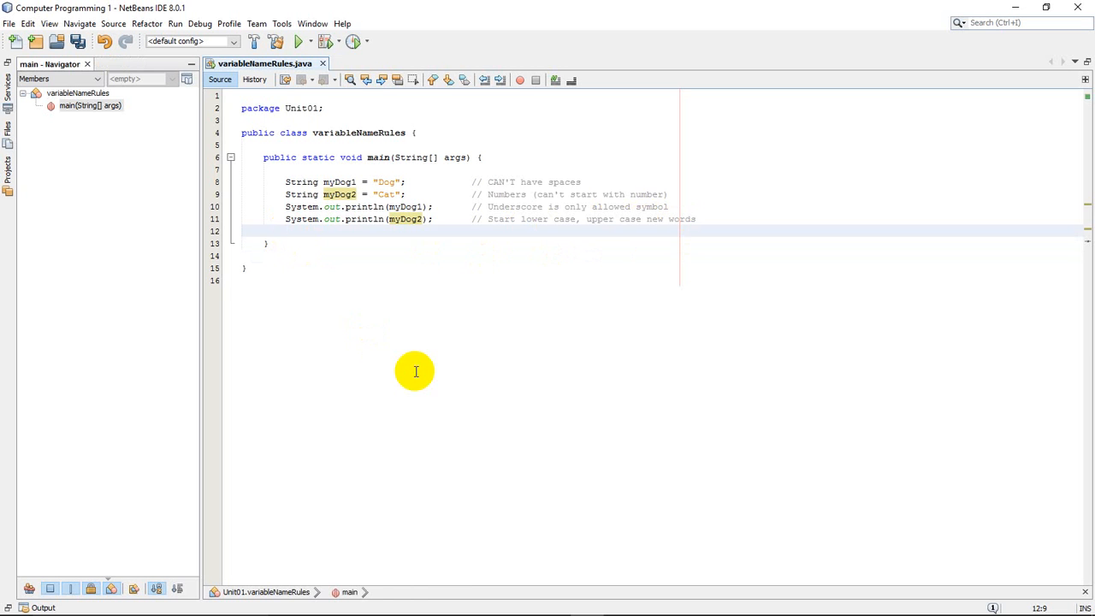
{"action": "mouse_move", "coordinate": [270, 161]}
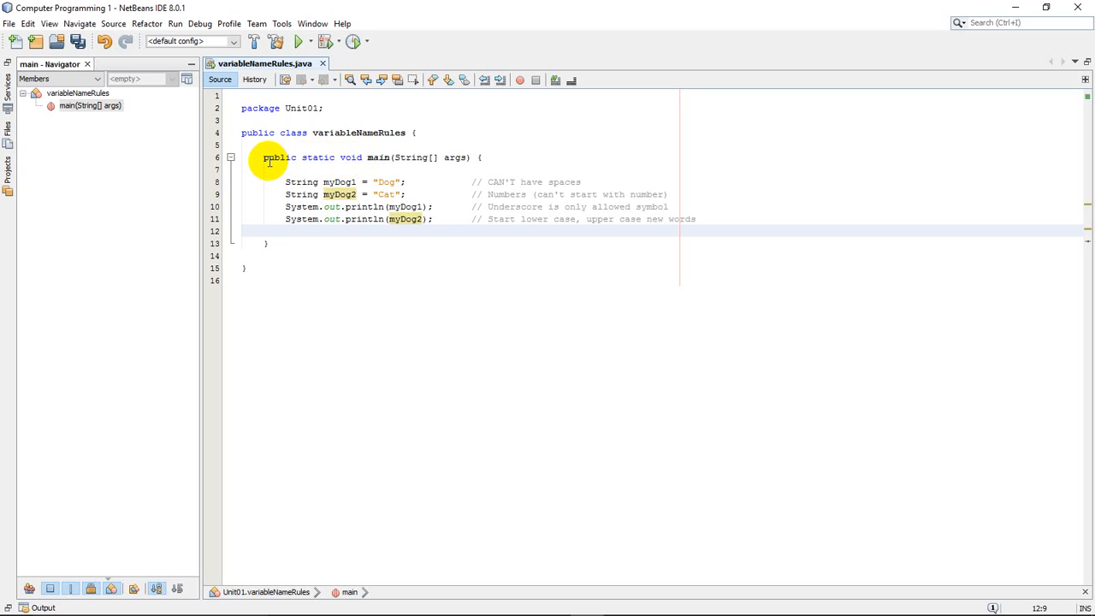
{"action": "mouse_move", "coordinate": [387, 284]}
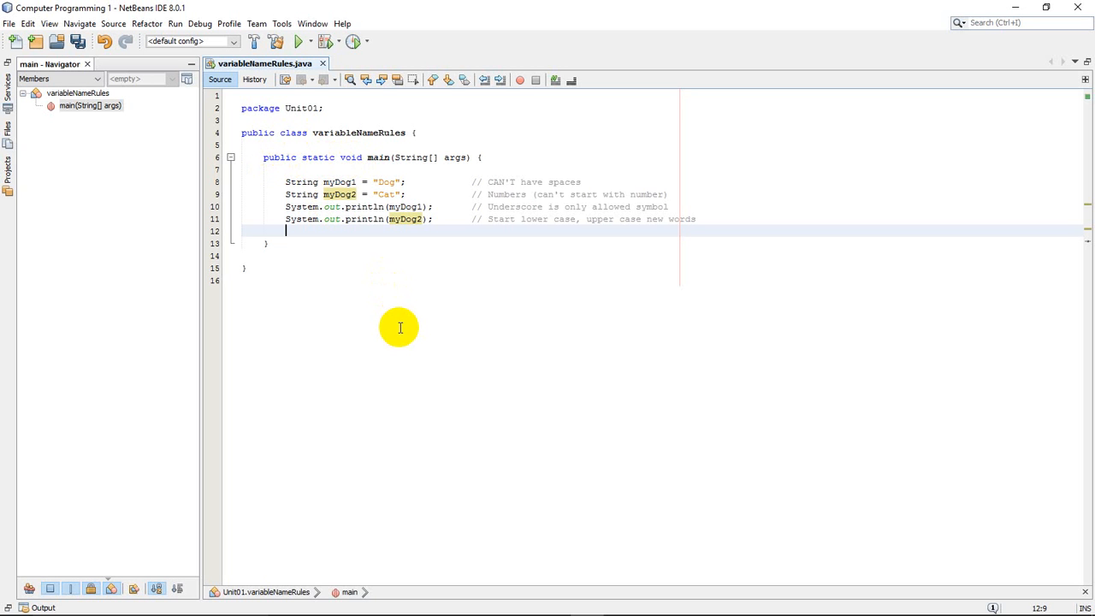
- Declare String it = "monster"; then begin renaming it to the reserved word class
{"action": "type", "text": "String"}
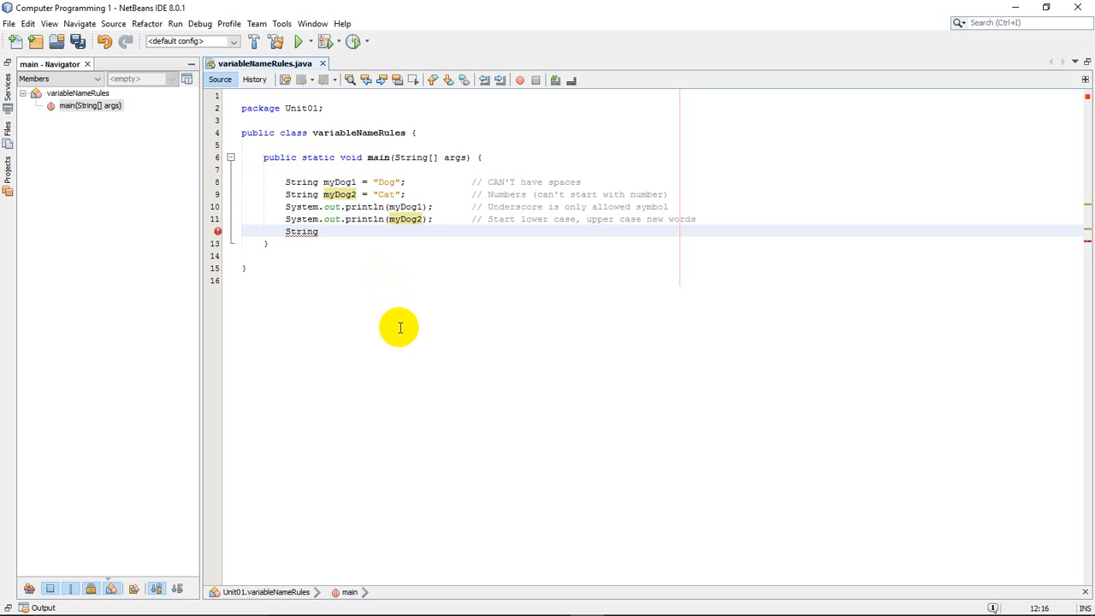
{"action": "type", "text": "it"}
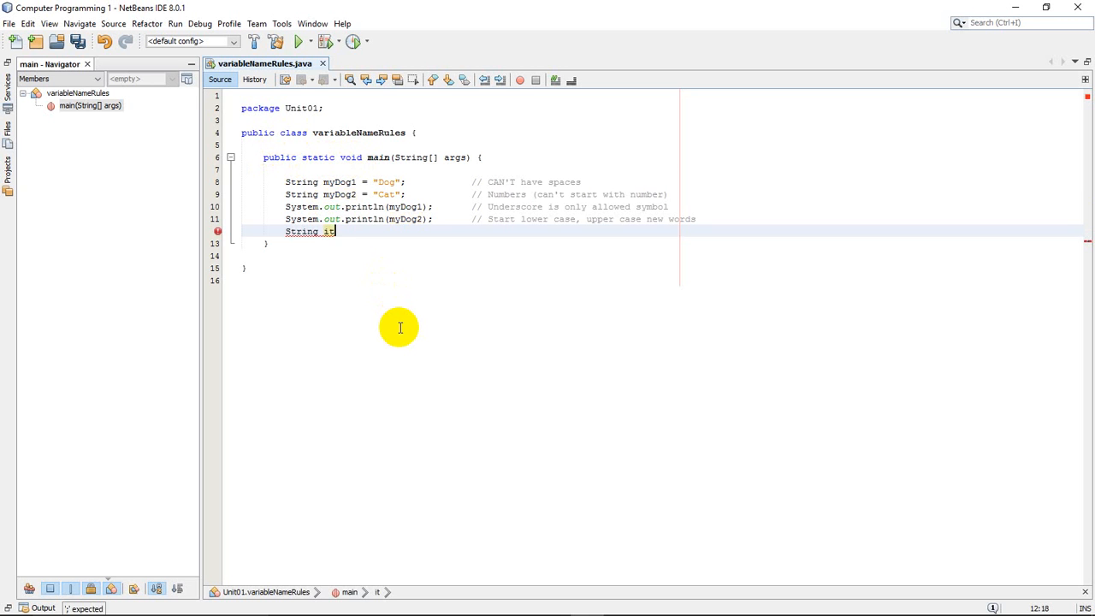
{"action": "type", "text": "= \""}
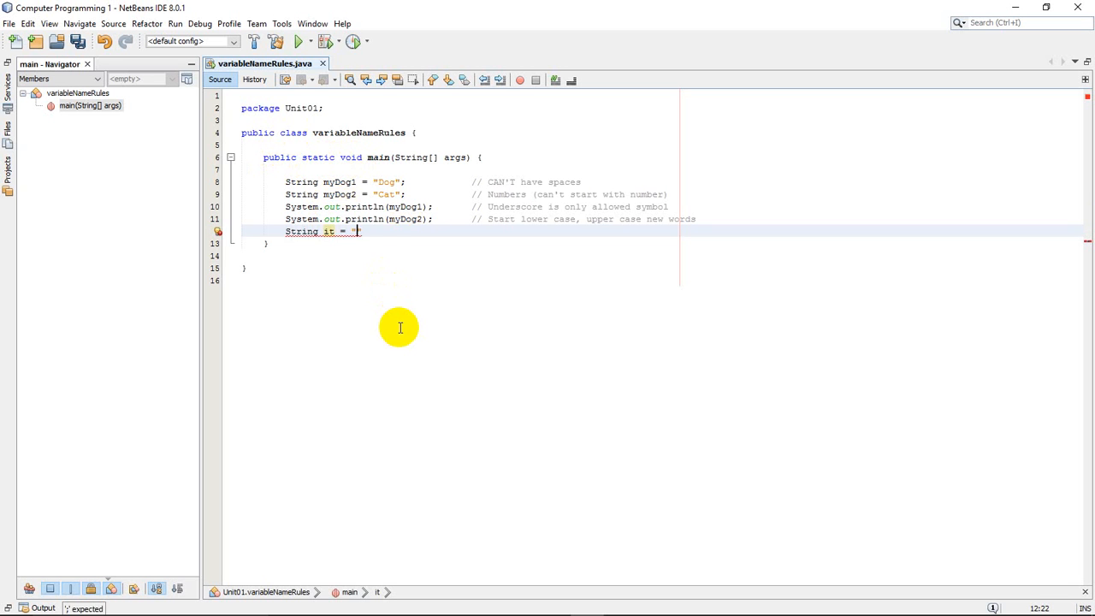
{"action": "type", "text": "monster\";"}
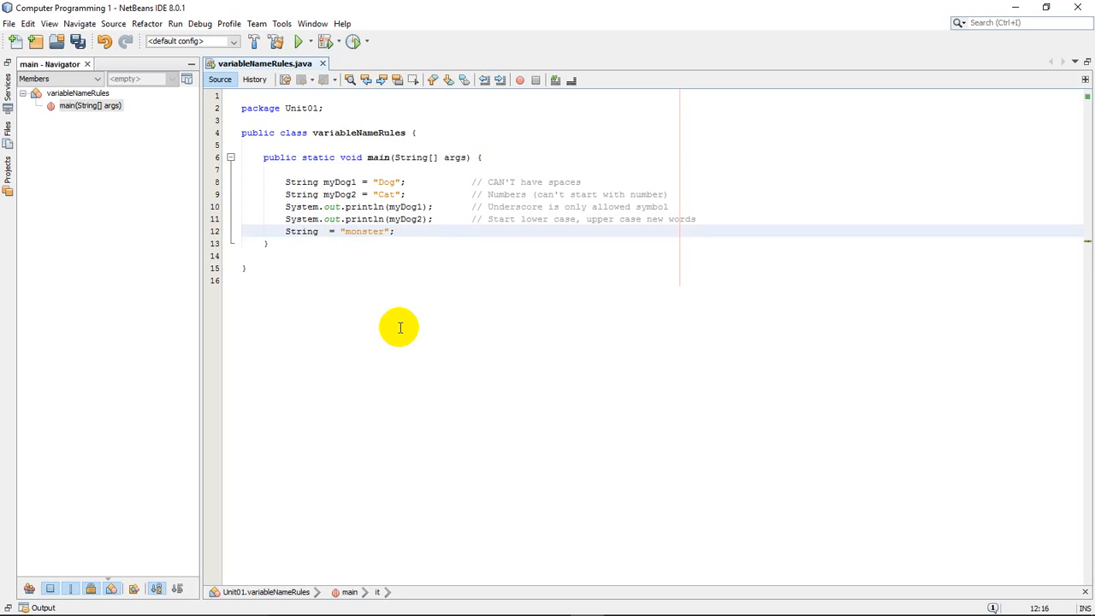
{"action": "type", "text": "class"}
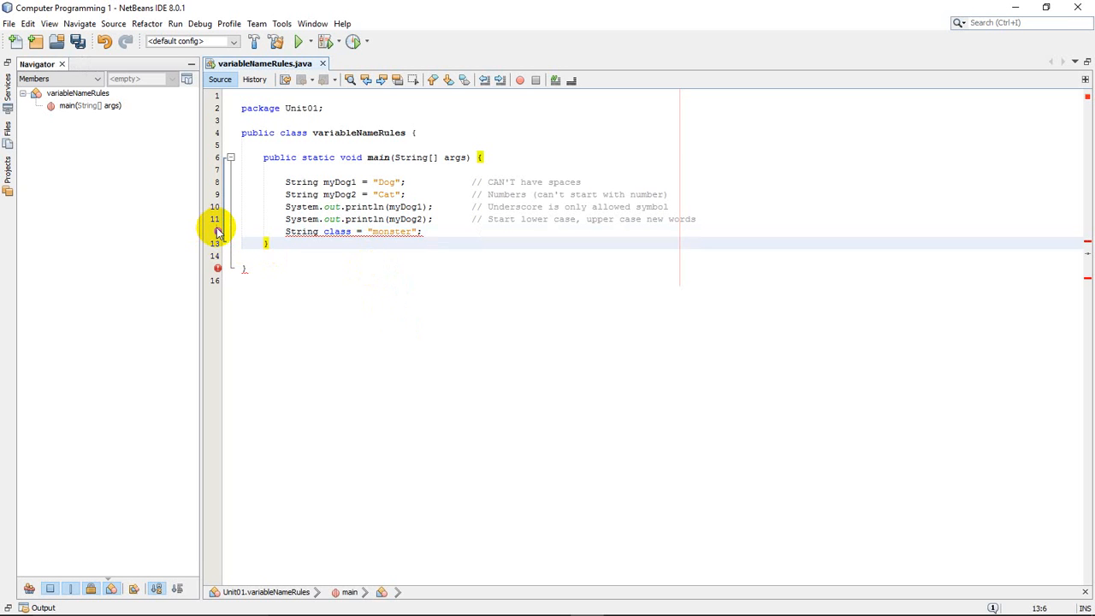
{"action": "mouse_move", "coordinate": [216, 231]}
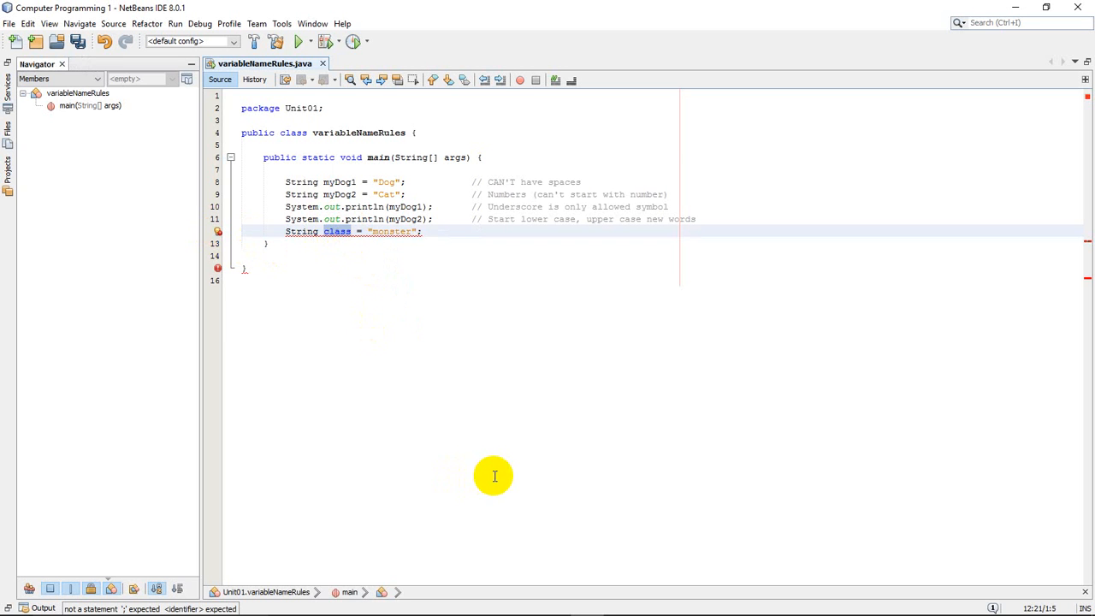
{"action": "mouse_move", "coordinate": [352, 241]}
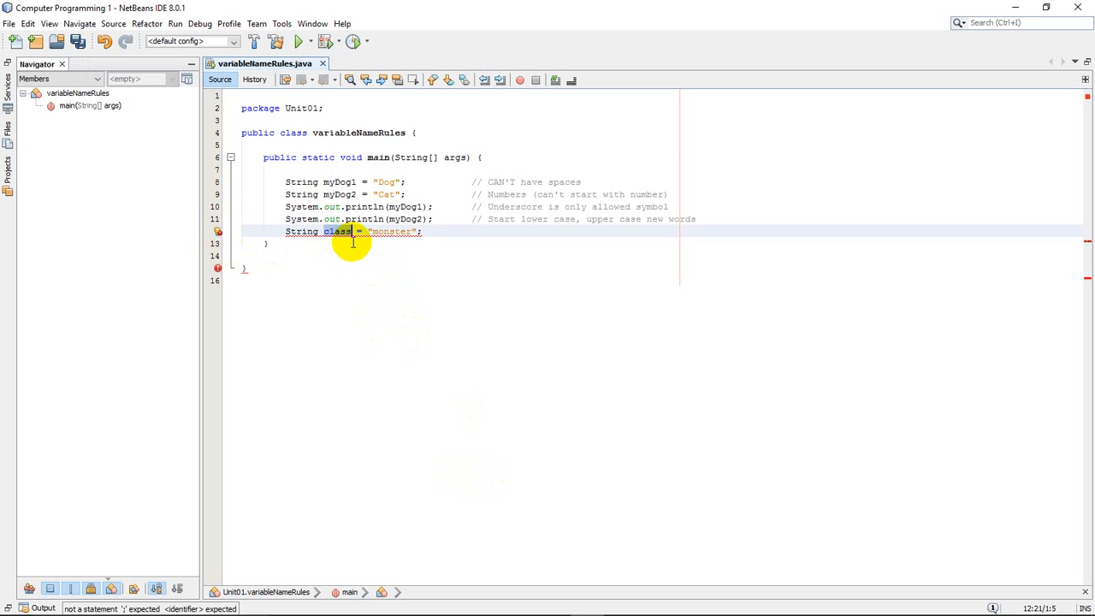
{"action": "mouse_move", "coordinate": [288, 137]}
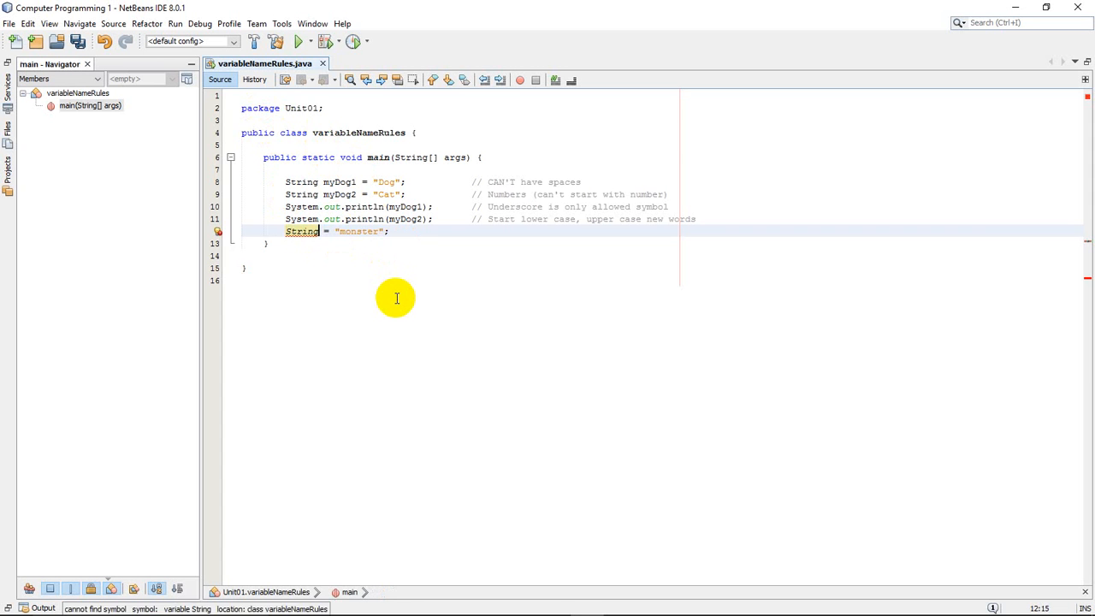
- Replace the reserved-word variable name class with it, clearing the red error markers
{"action": "type", "text": "it"}
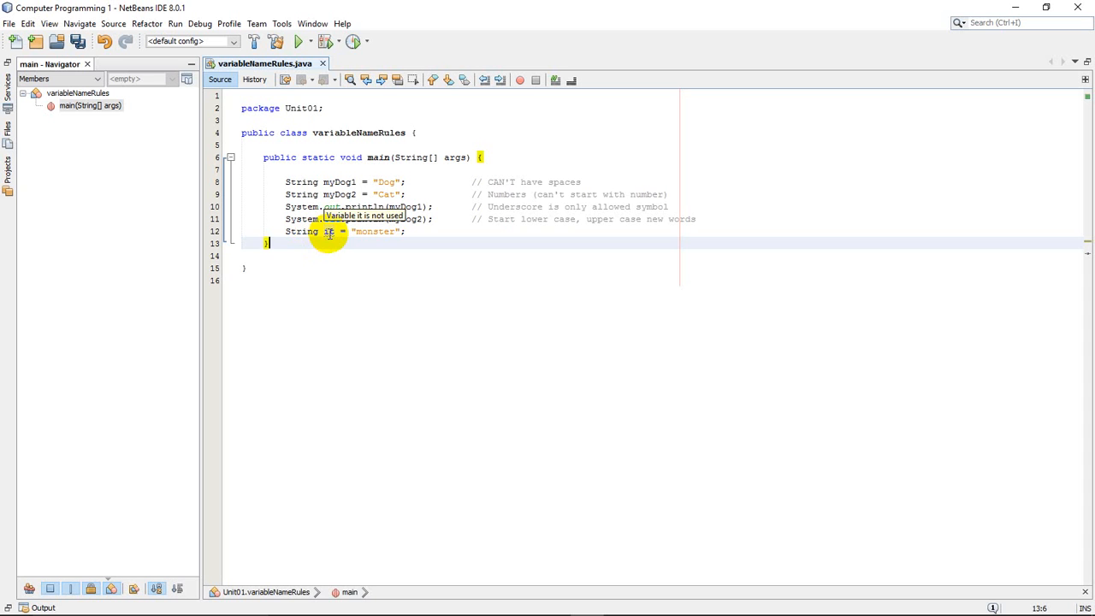
{"action": "mouse_move", "coordinate": [328, 253]}
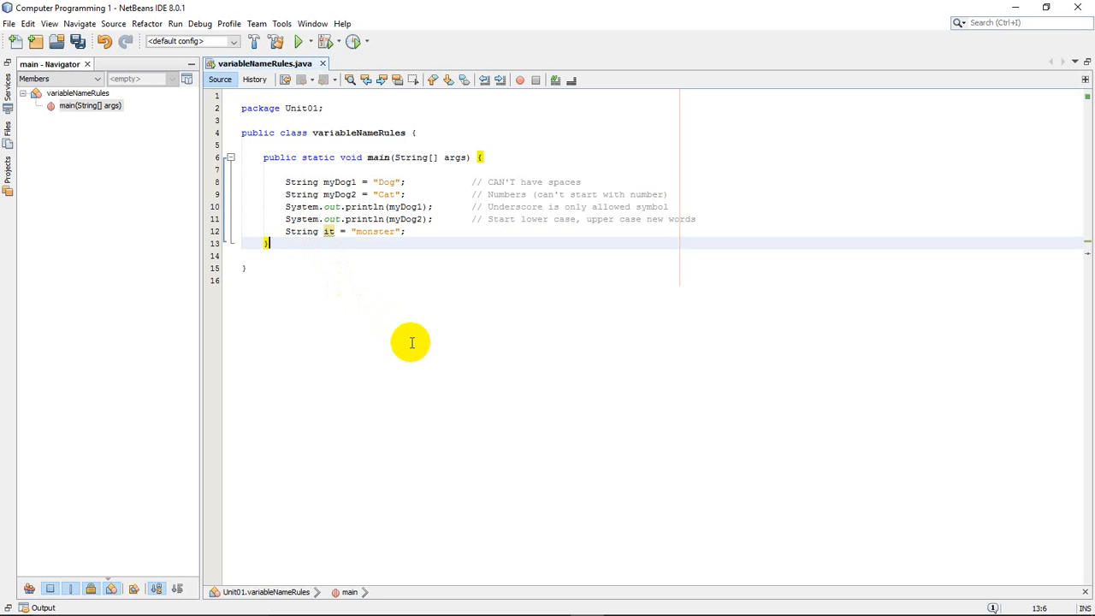
{"action": "mouse_move", "coordinate": [505, 229]}
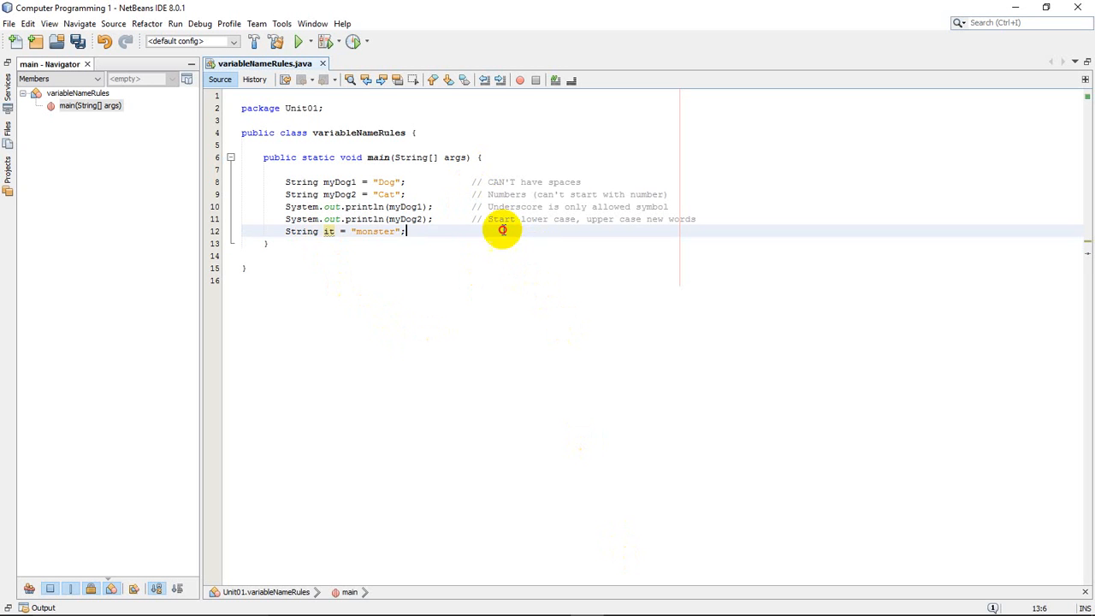
{"action": "mouse_move", "coordinate": [635, 323]}
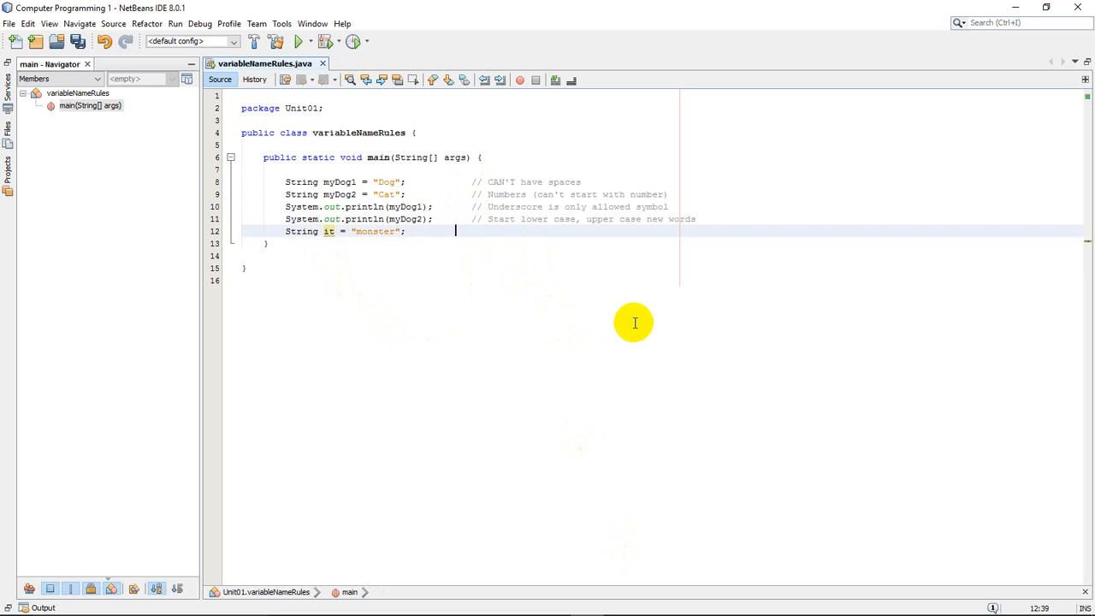
- Add the comment "// Can't use JAVA reserved word" after the monster declaration on line 12
{"action": "type", "text": "// Ca"}
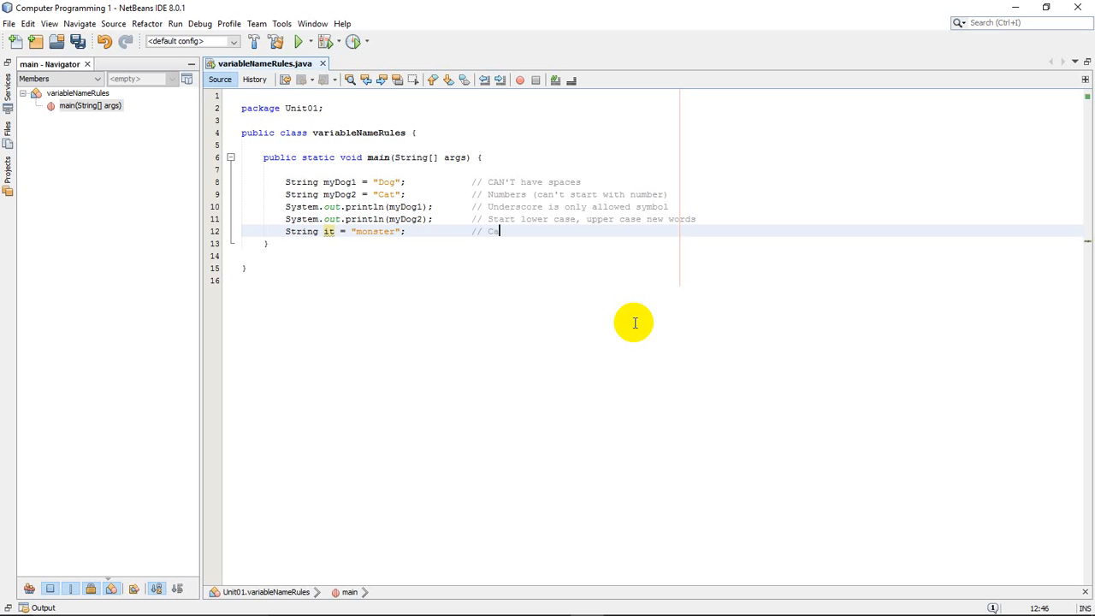
{"action": "type", "text": "an't use res"}
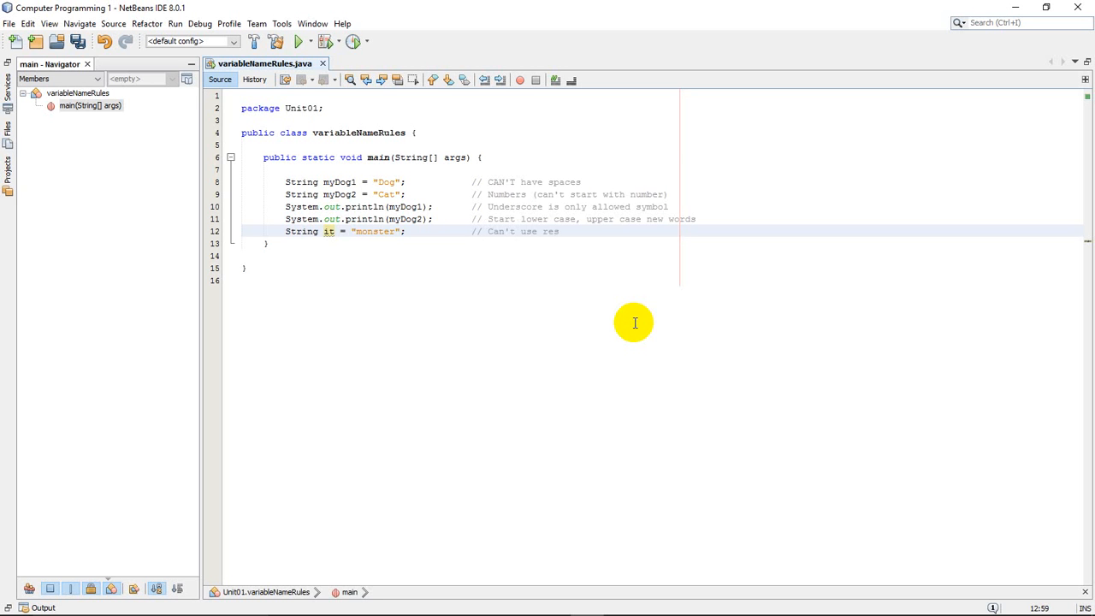
{"action": "type", "text": "JAVA re"}
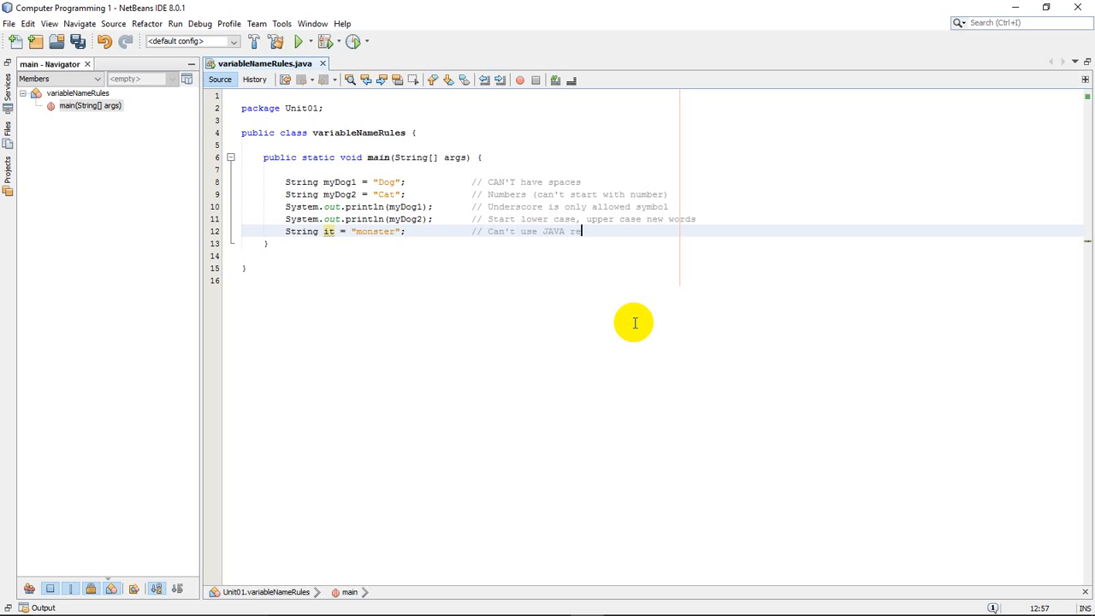
{"action": "type", "text": "served"}
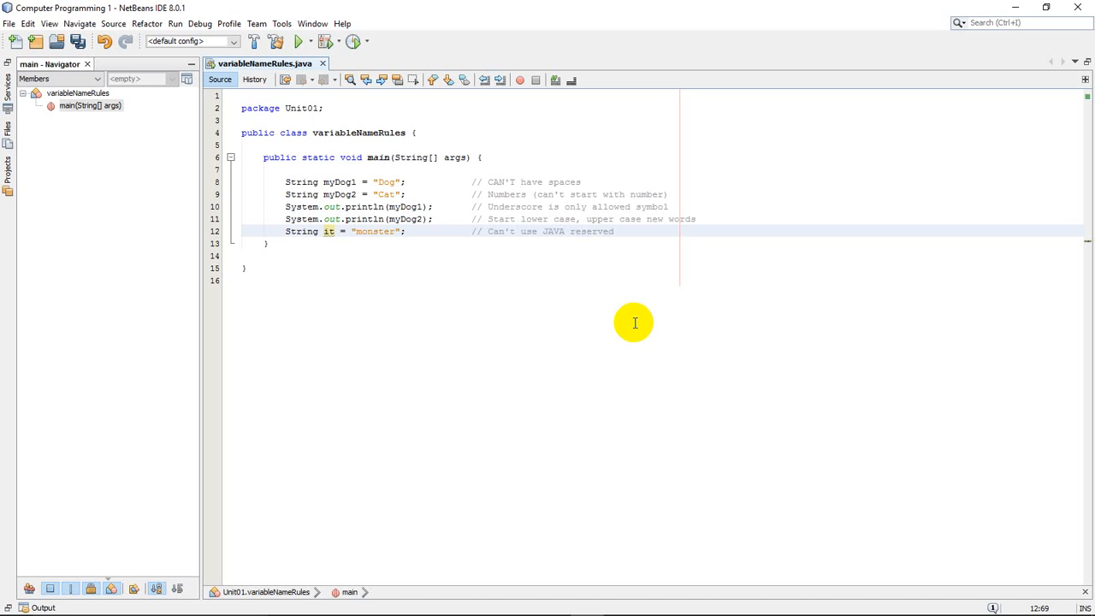
{"action": "type", "text": "word"}
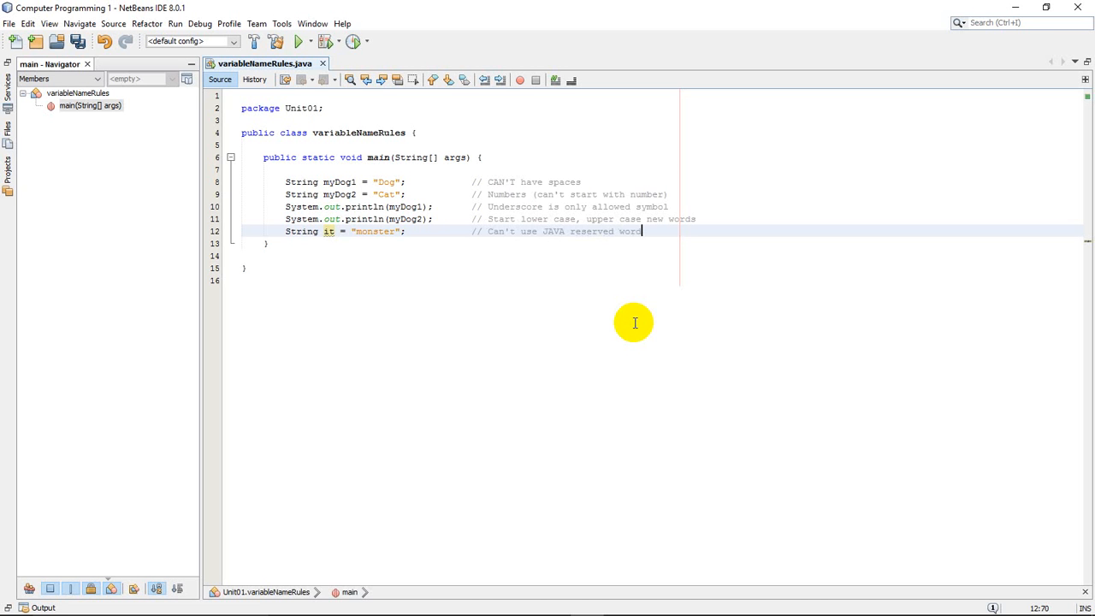